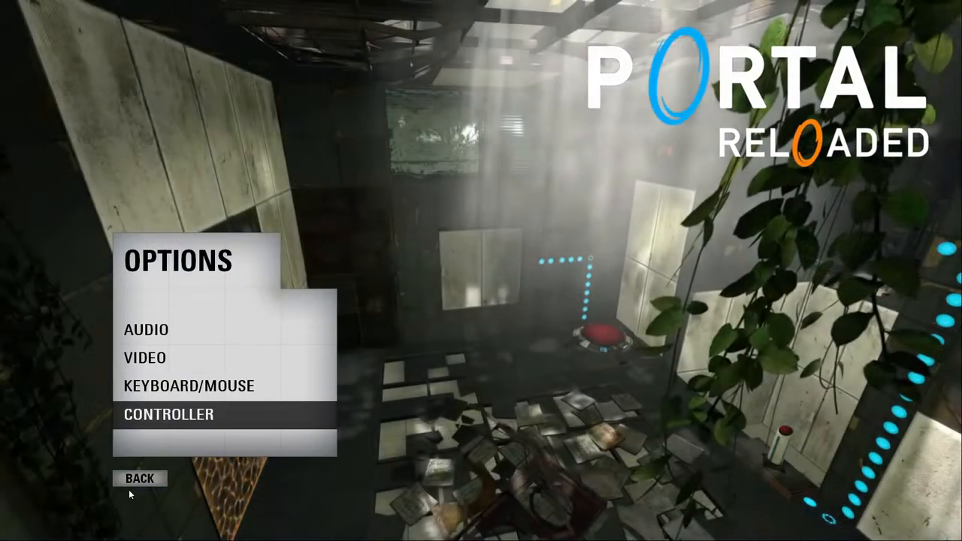
Go back from Options, choose Portal Reloaded, and select New Game to load chamber 01.
click(140, 479)
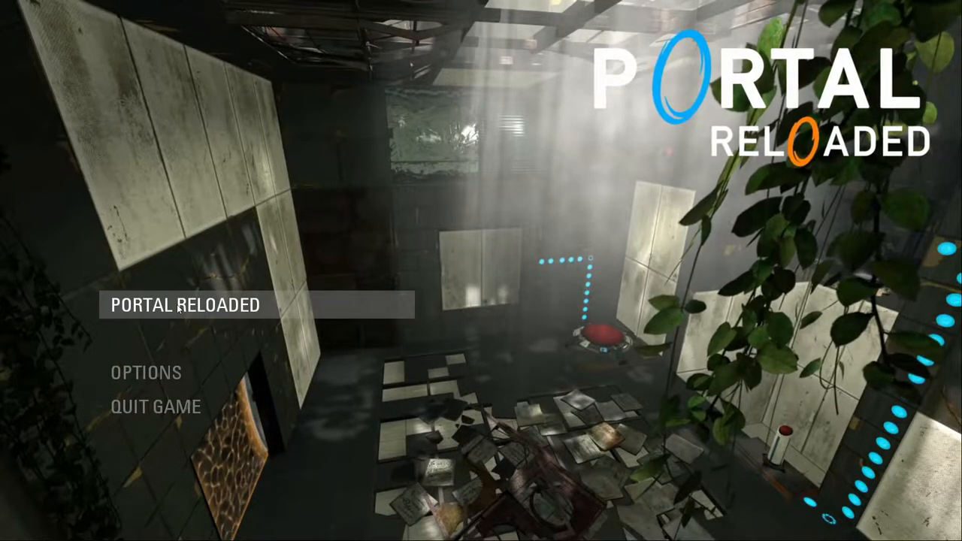
click(184, 305)
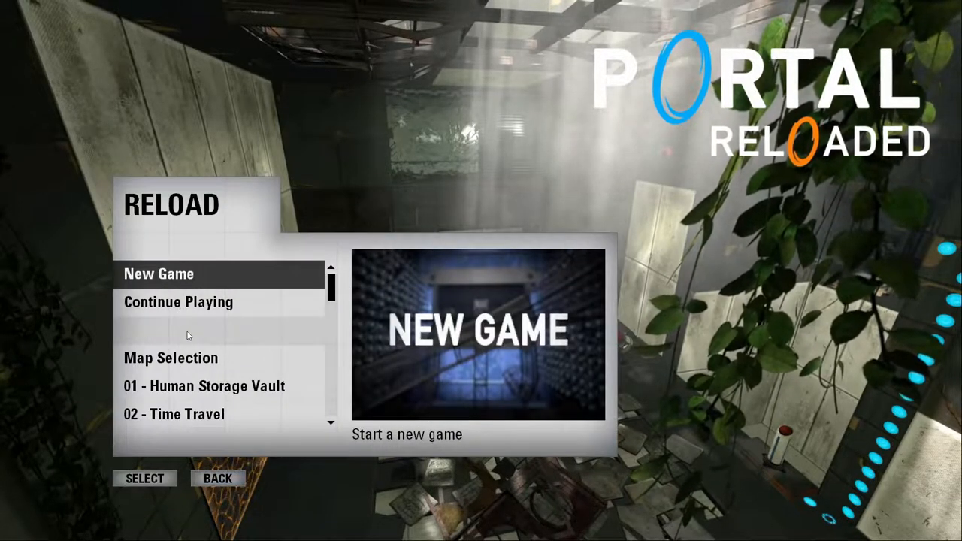
scroll(down, 3)
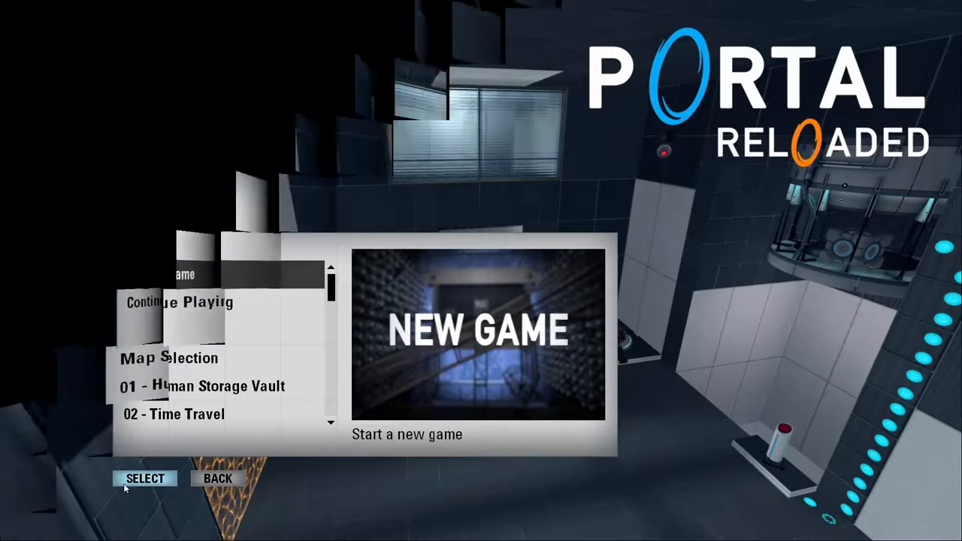
click(145, 479)
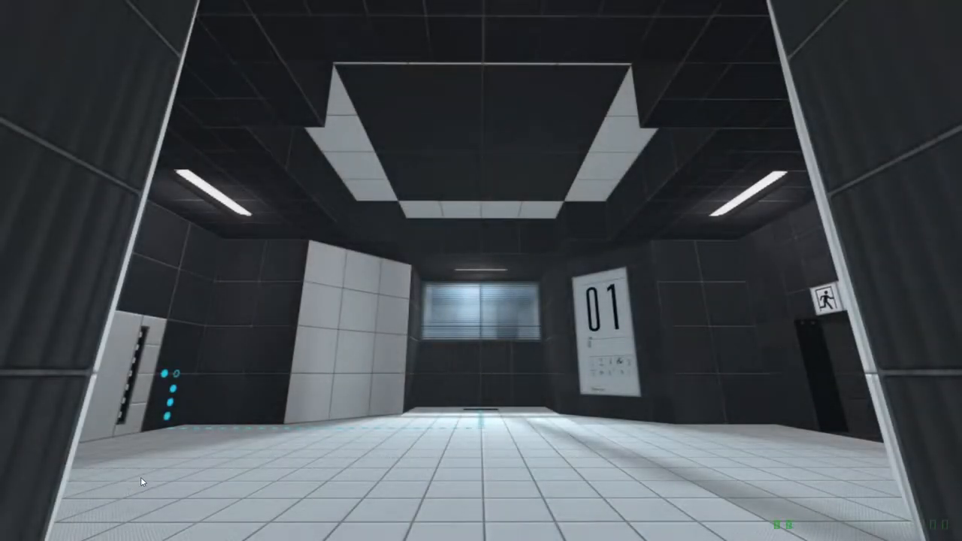
mouse_move(143, 481)
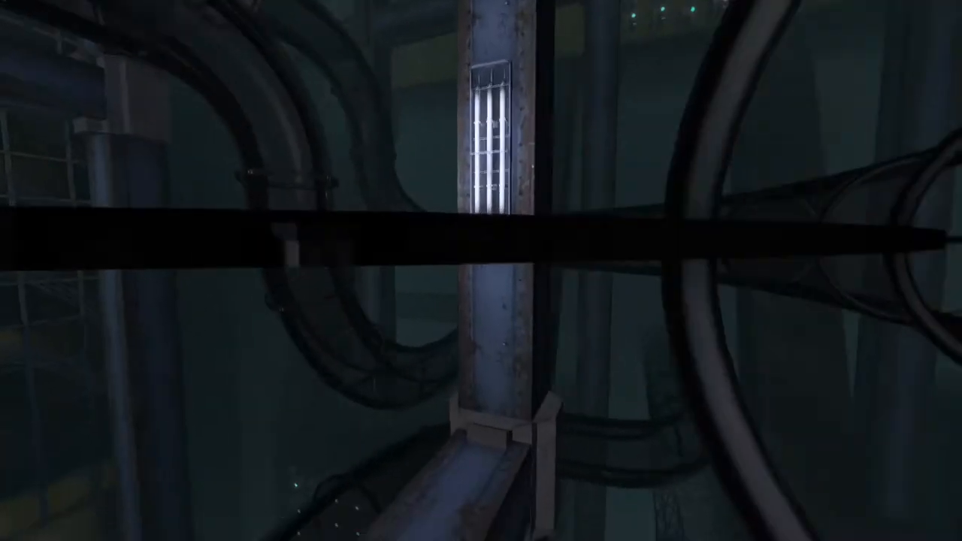
mouse_move(481, 271)
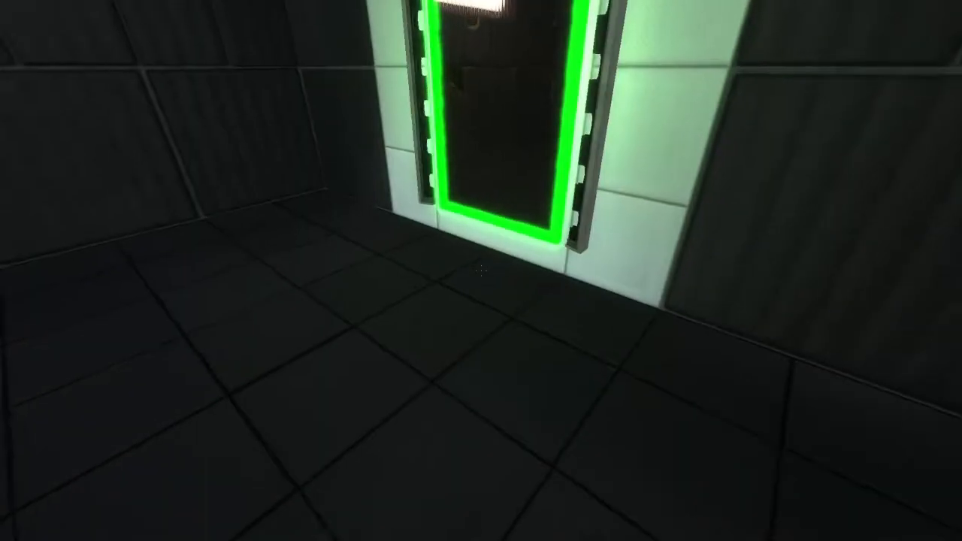
mouse_move(481, 270)
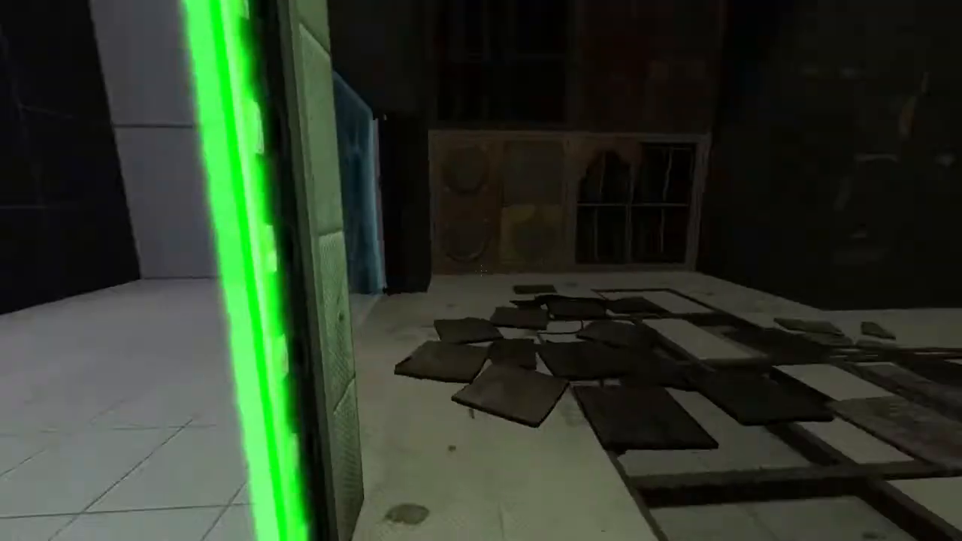
mouse_move(481, 270)
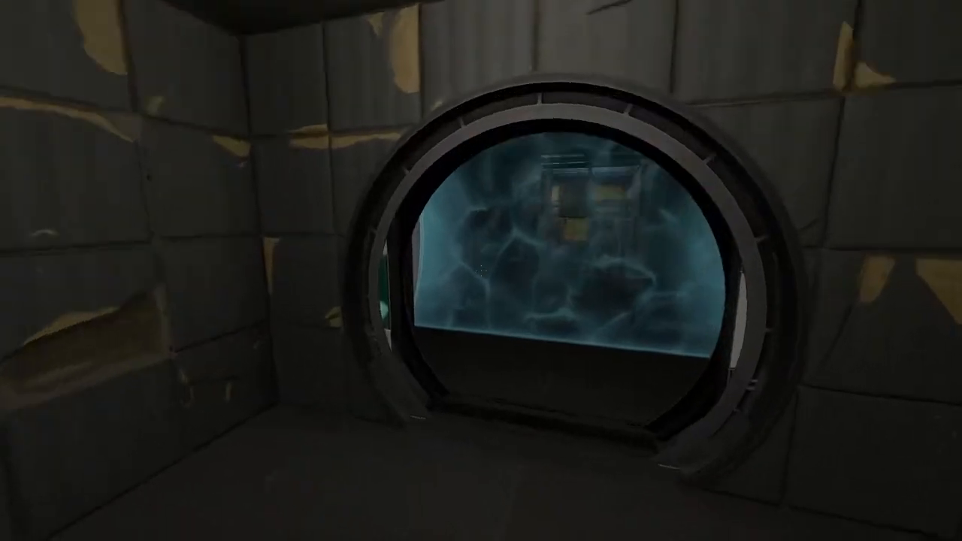
mouse_move(481, 271)
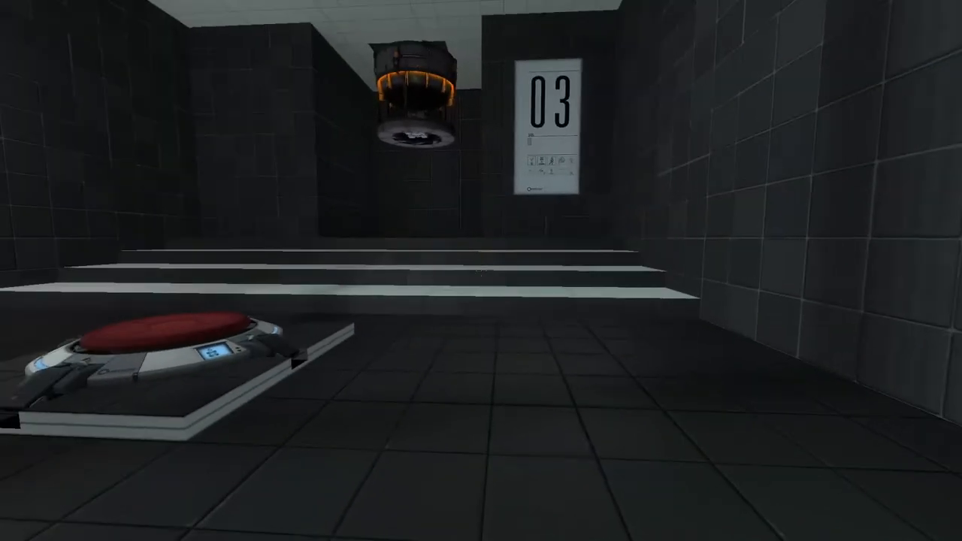
mouse_move(481, 271)
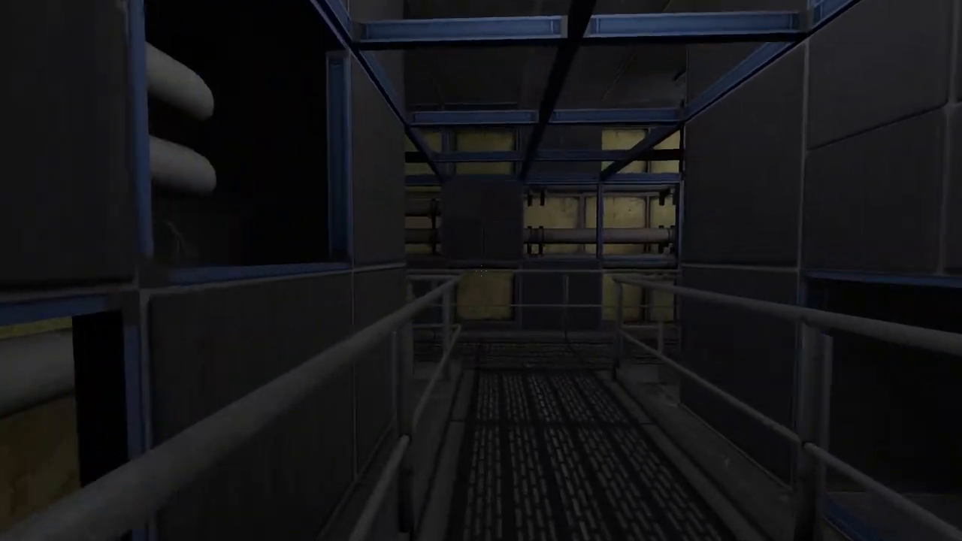
scroll(up, 3)
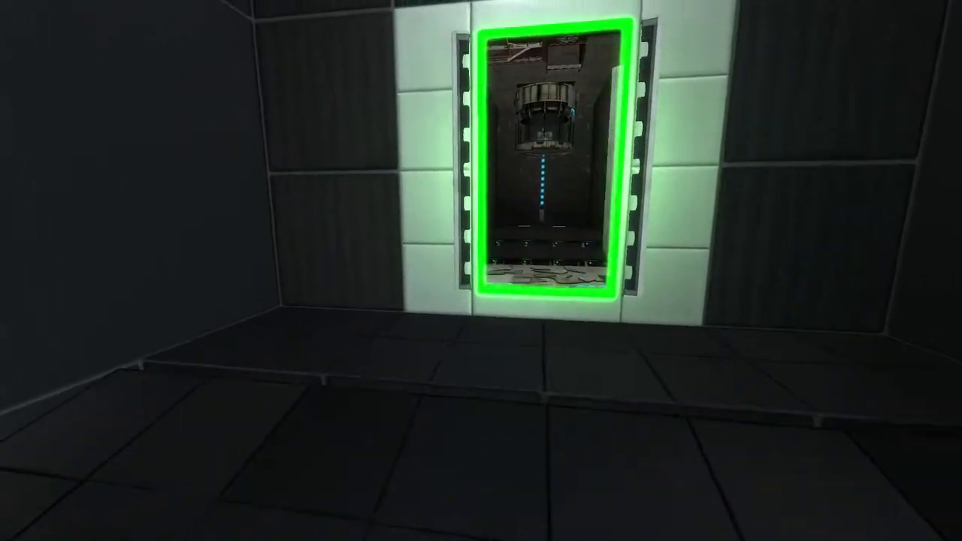
mouse_move(481, 270)
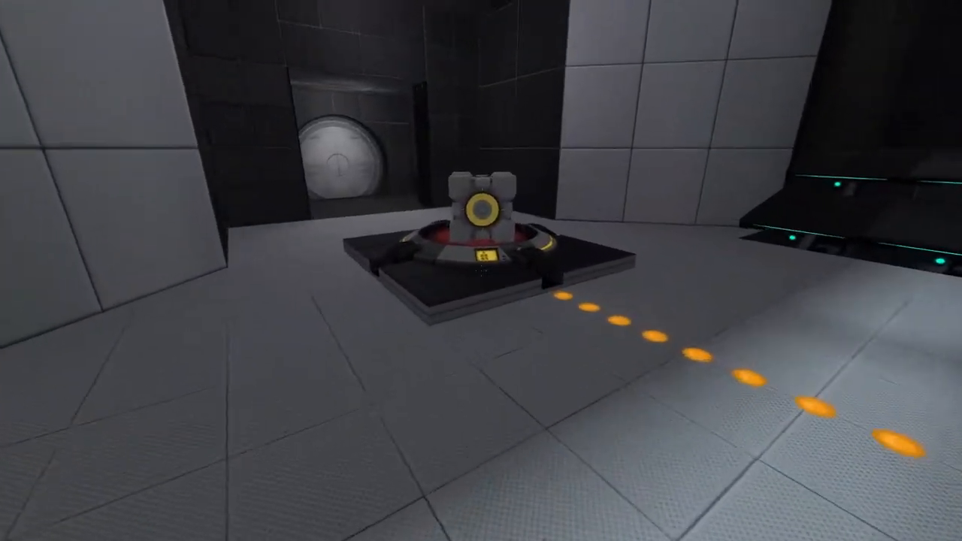
mouse_move(480, 270)
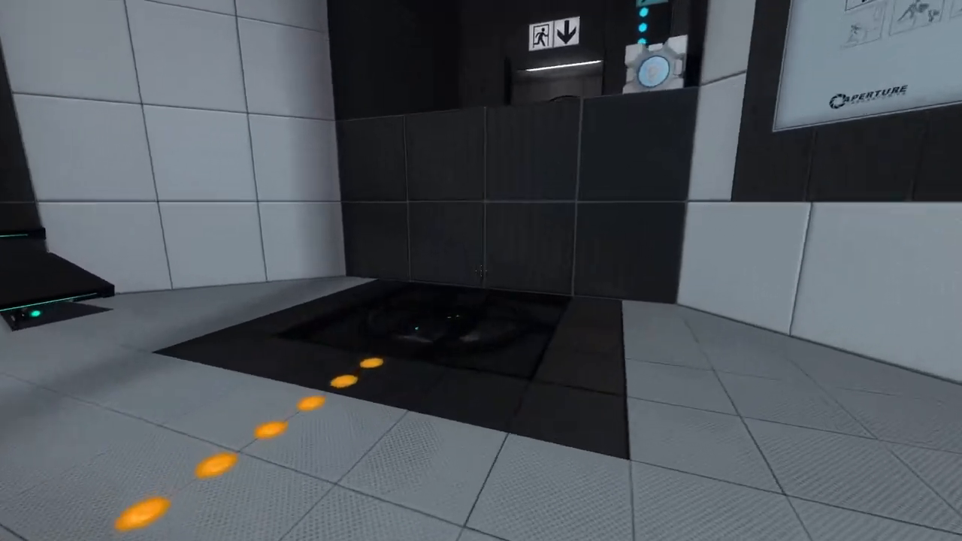
mouse_move(481, 270)
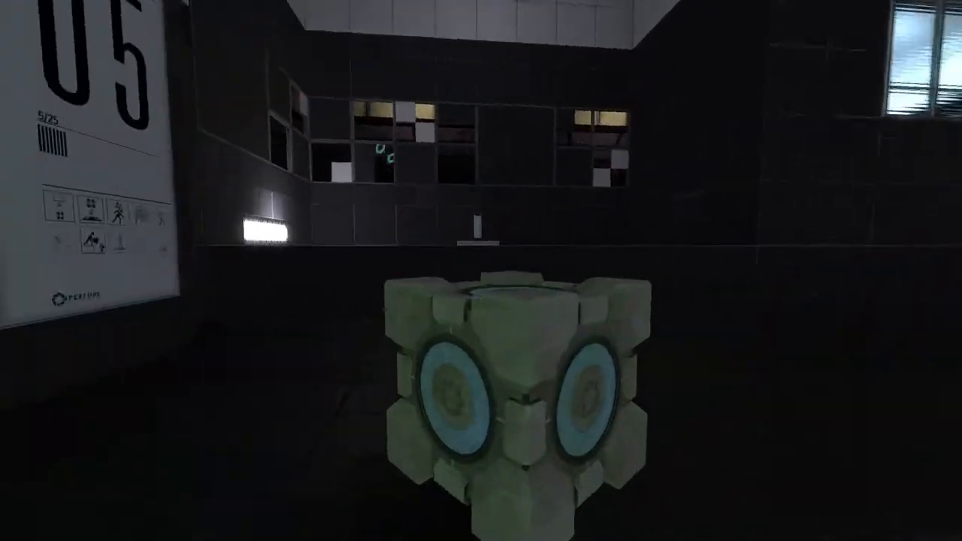
mouse_move(481, 271)
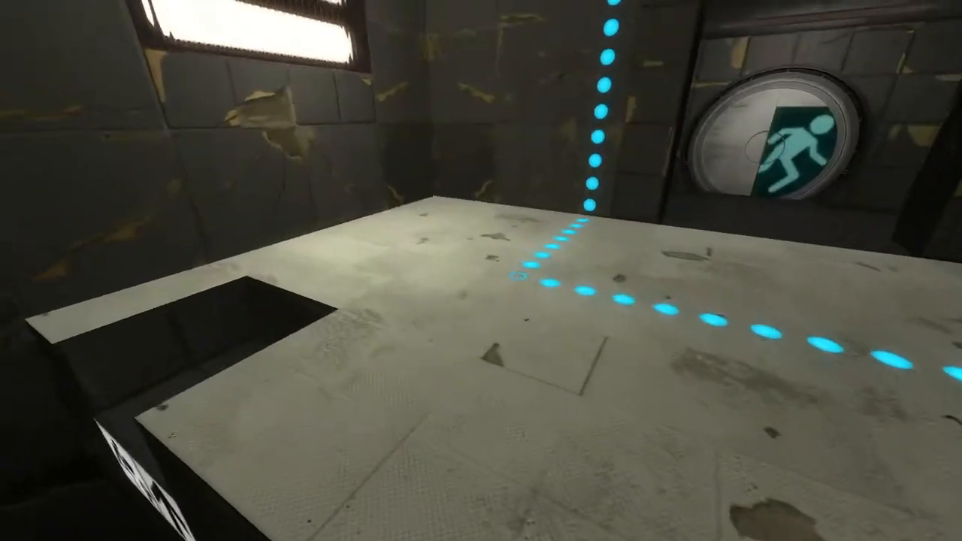
mouse_move(481, 270)
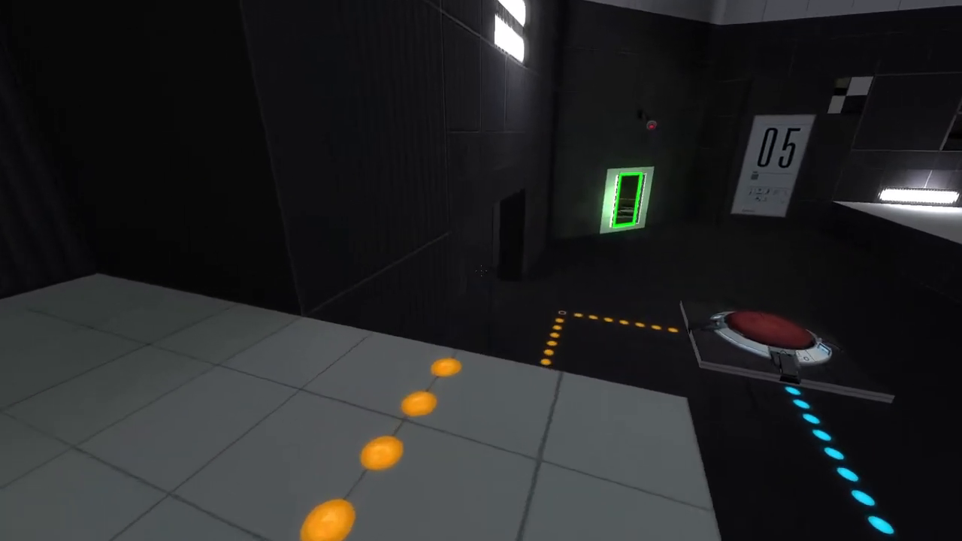
mouse_move(481, 271)
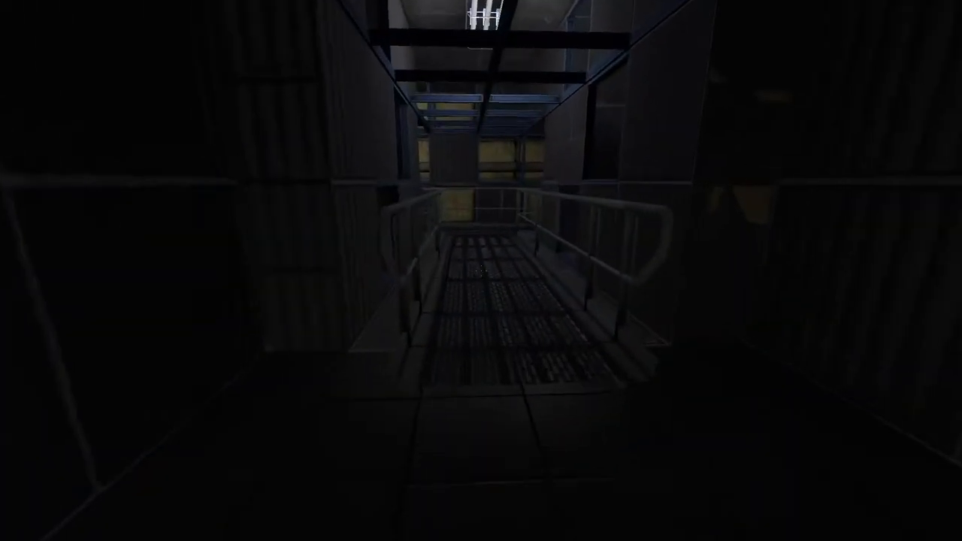
mouse_move(481, 271)
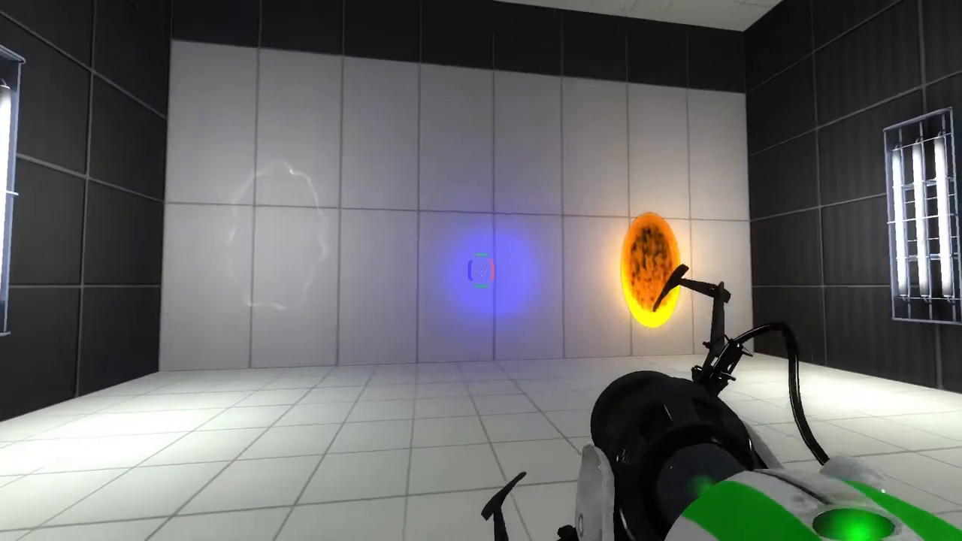
Fire a blue portal onto the white wall beside the orange portal.
click(481, 271)
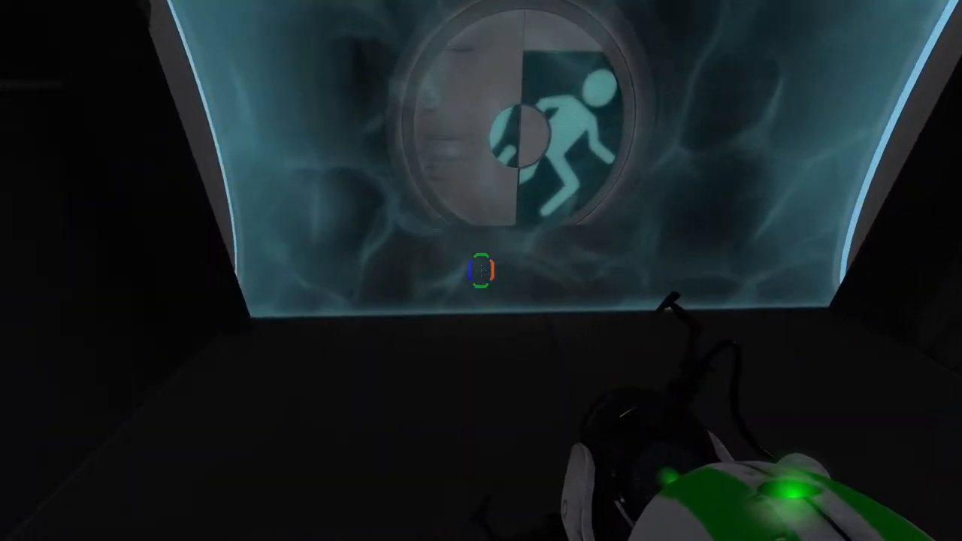
mouse_move(481, 270)
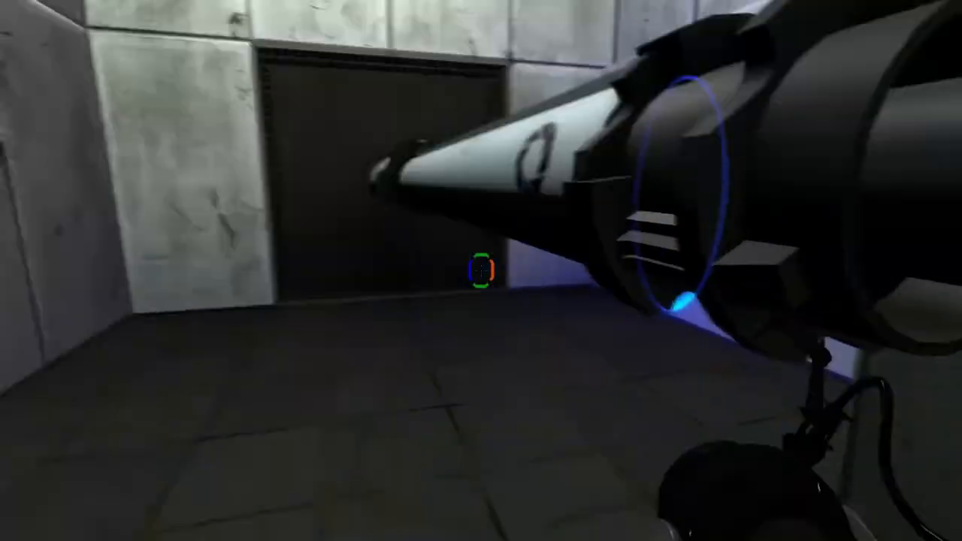
Fire a blue portal at the white panel beyond the broken glass.
click(481, 270)
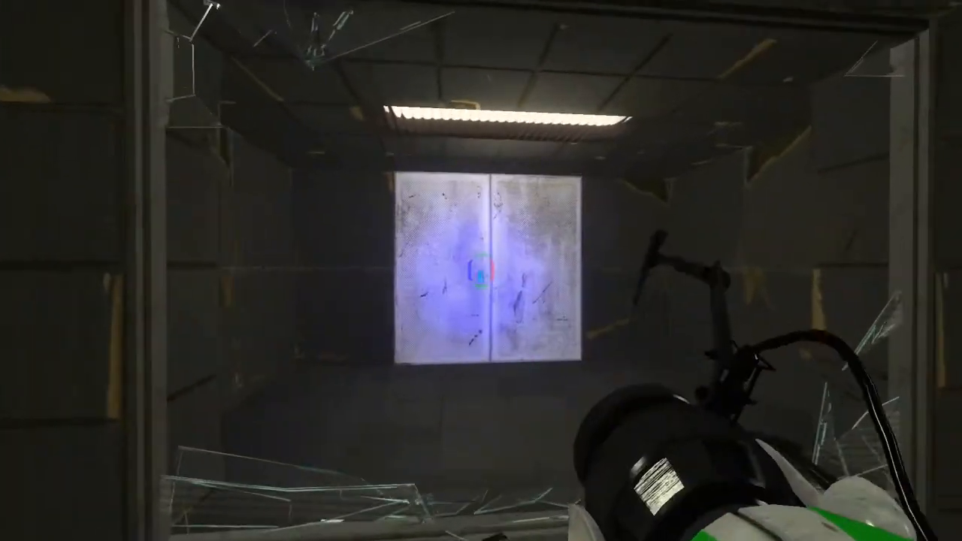
mouse_move(481, 270)
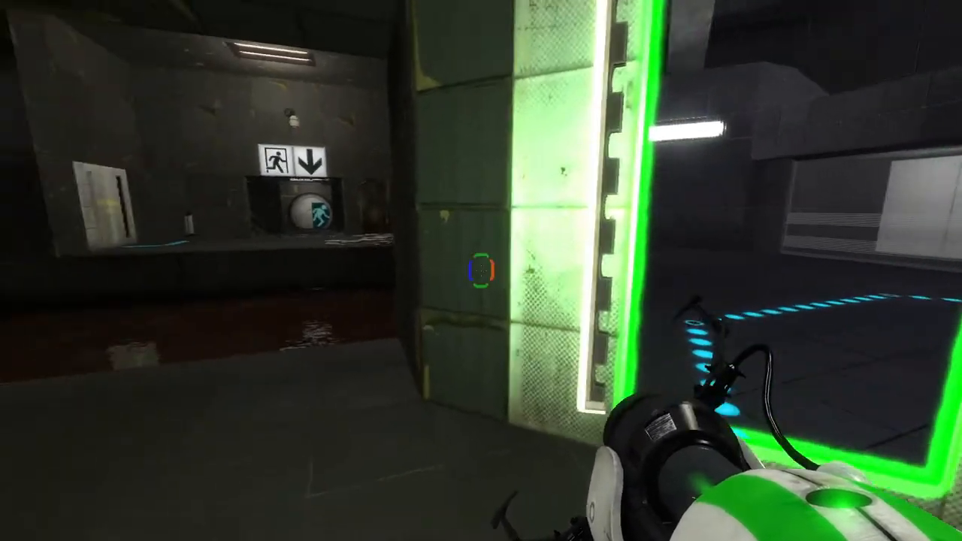
mouse_move(481, 270)
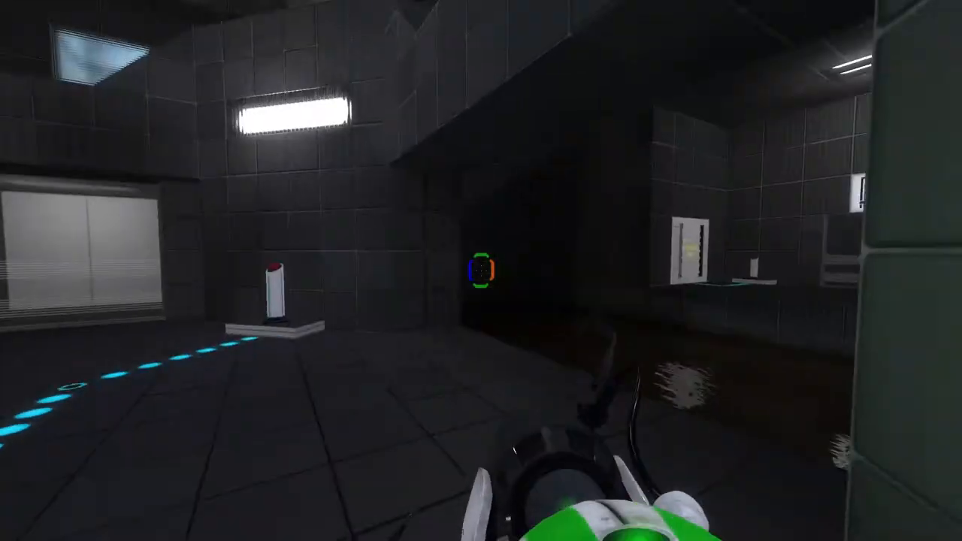
mouse_move(481, 270)
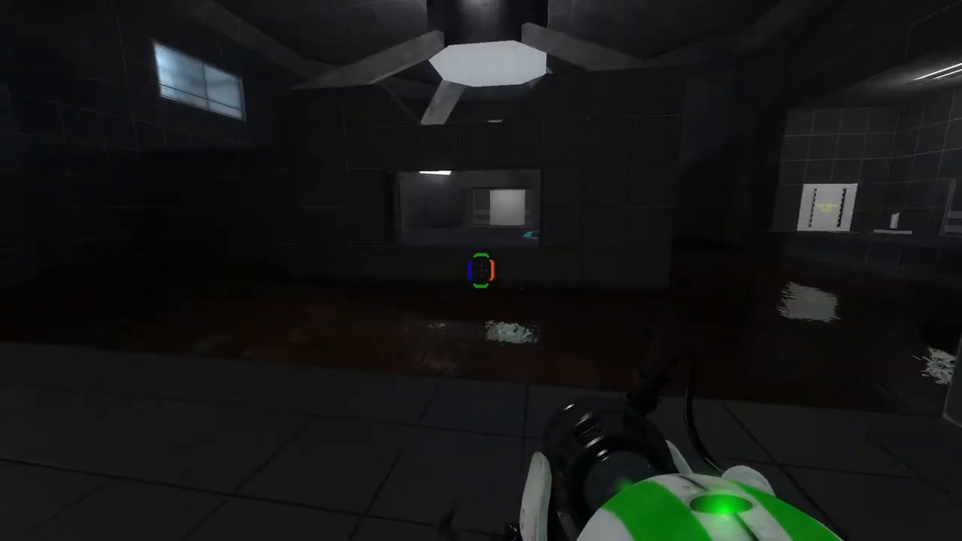
Fire a portal while crossing the dark flooded chamber toward the chamber 08 exit.
click(481, 270)
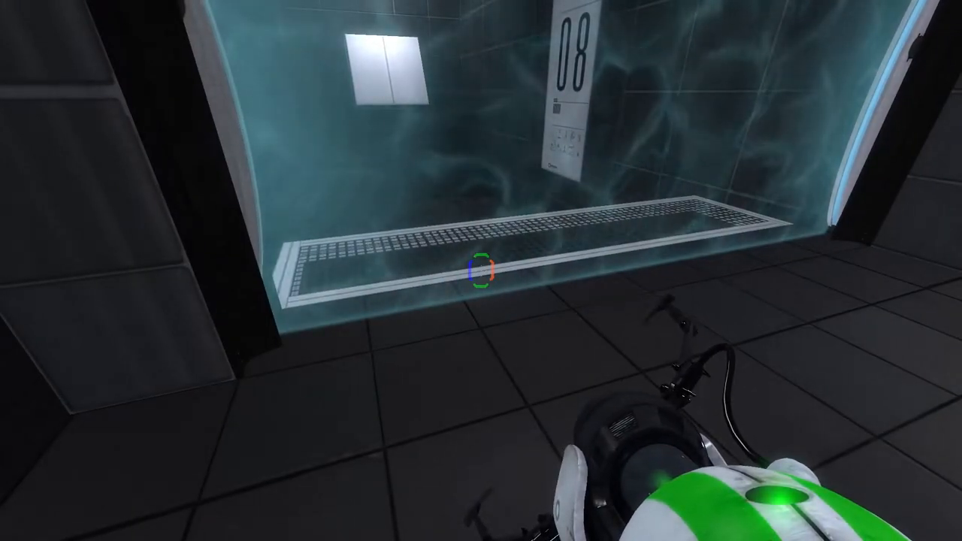
mouse_move(481, 271)
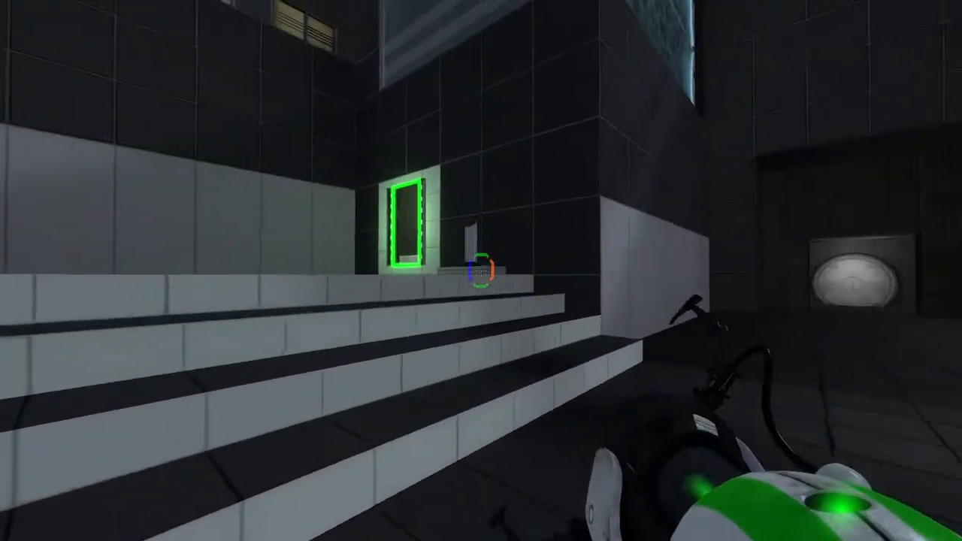
mouse_move(481, 270)
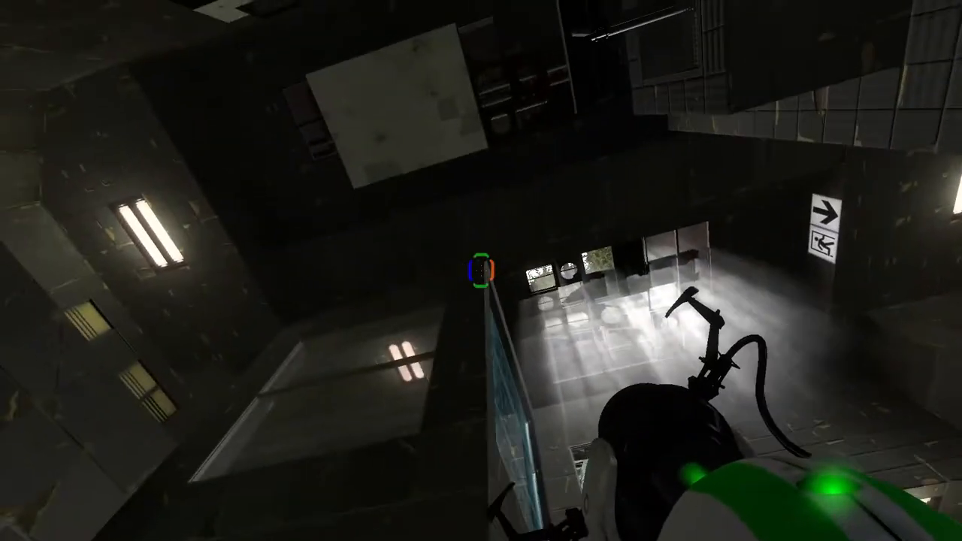
mouse_move(481, 270)
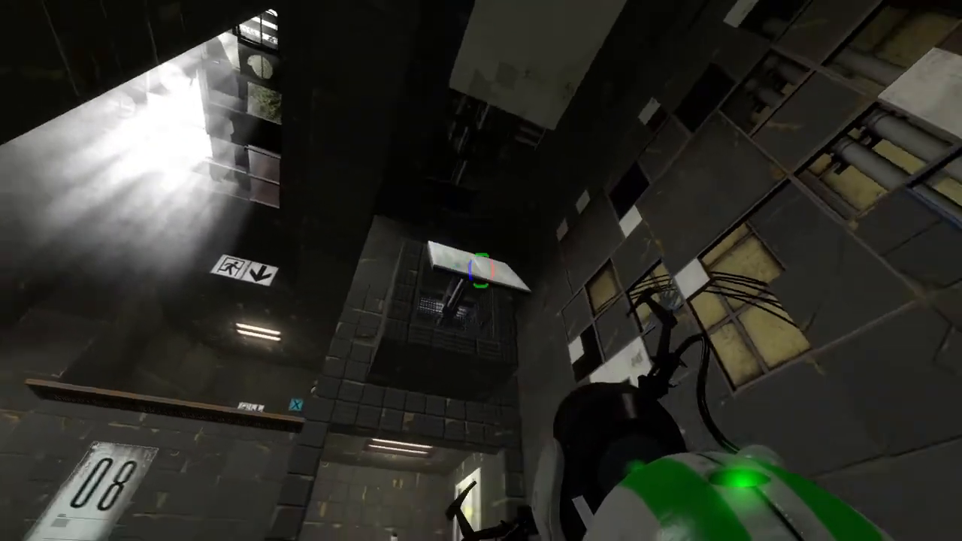
mouse_move(481, 270)
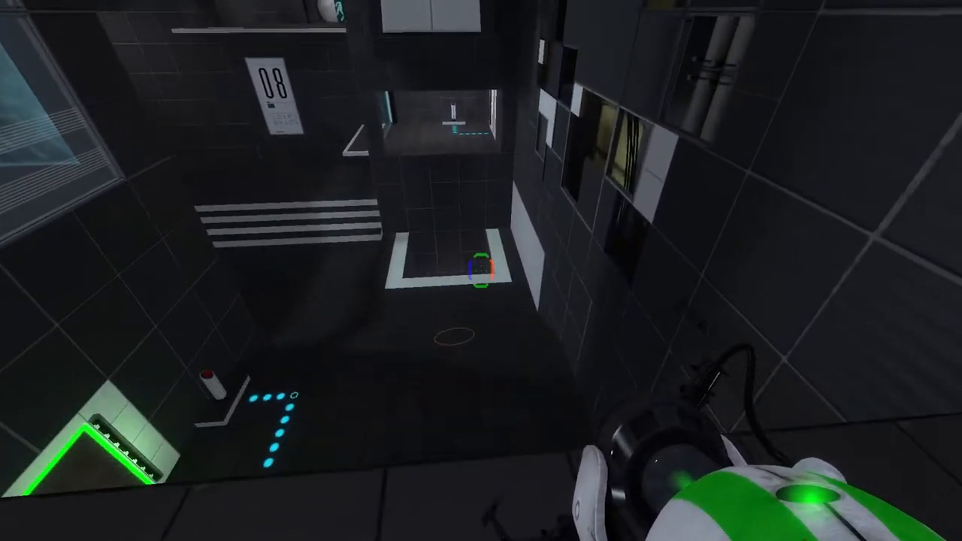
mouse_move(480, 270)
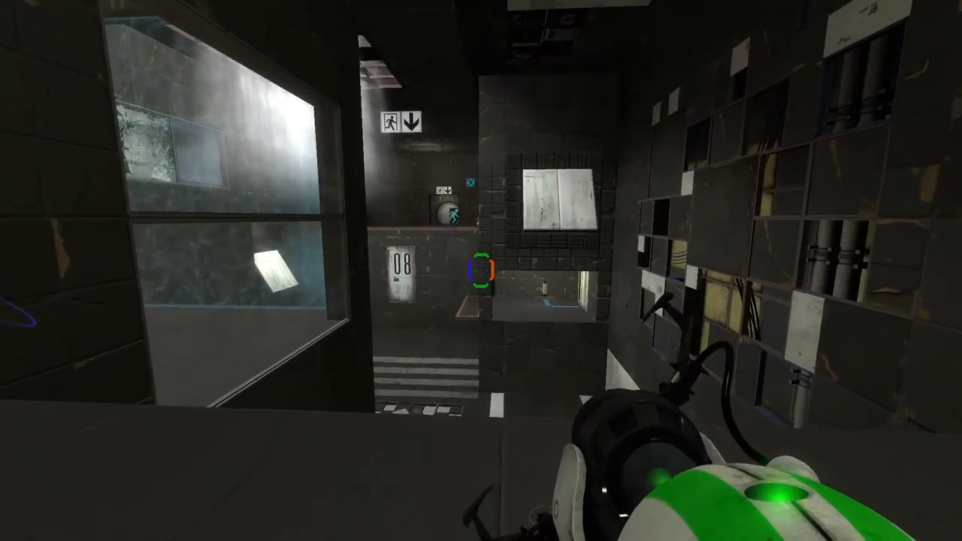
mouse_move(480, 270)
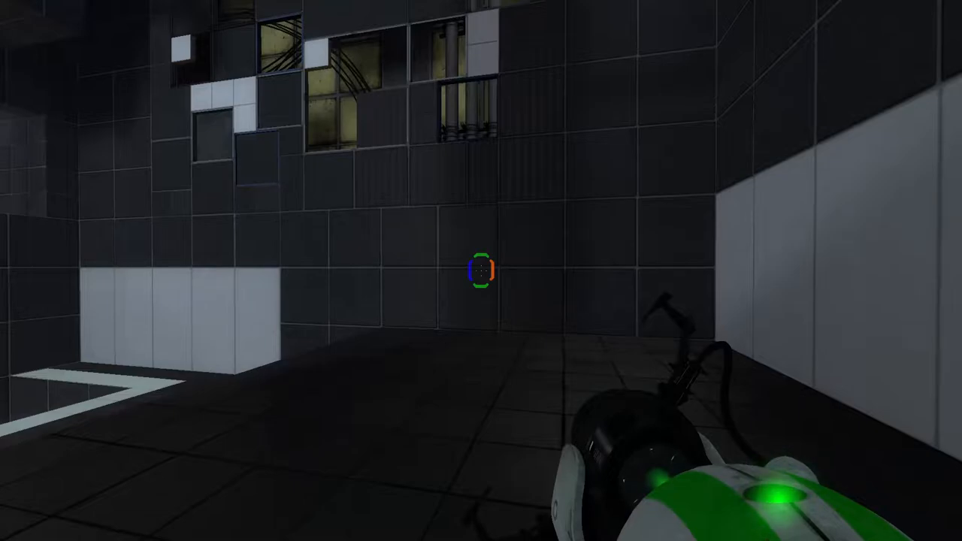
Fire portals at the floor marking and move past the window toward the green portal.
click(481, 270)
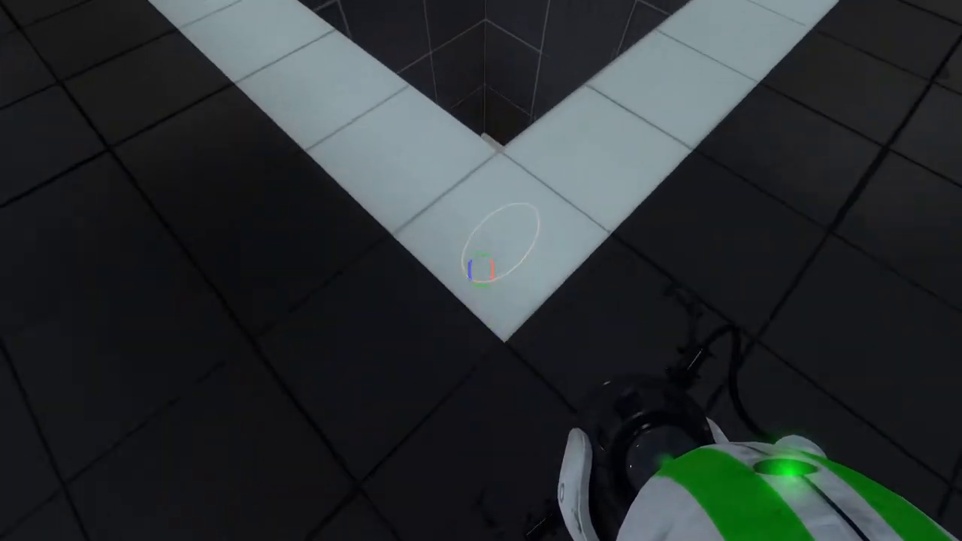
mouse_move(480, 270)
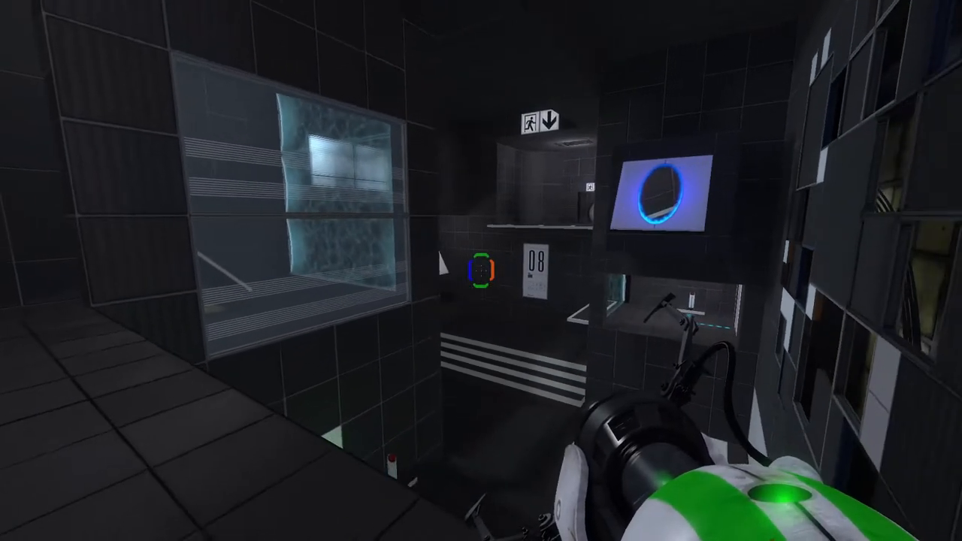
mouse_move(481, 271)
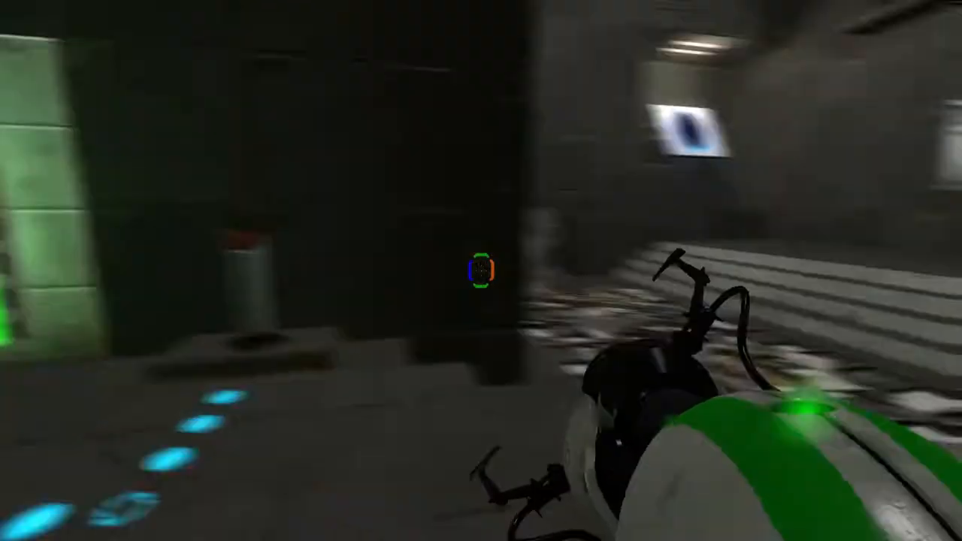
click(481, 270)
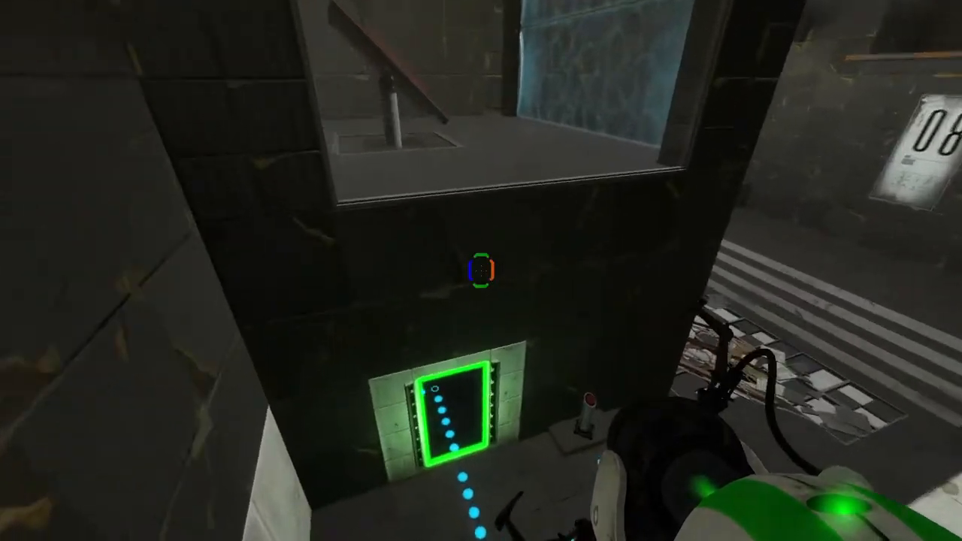
mouse_move(481, 271)
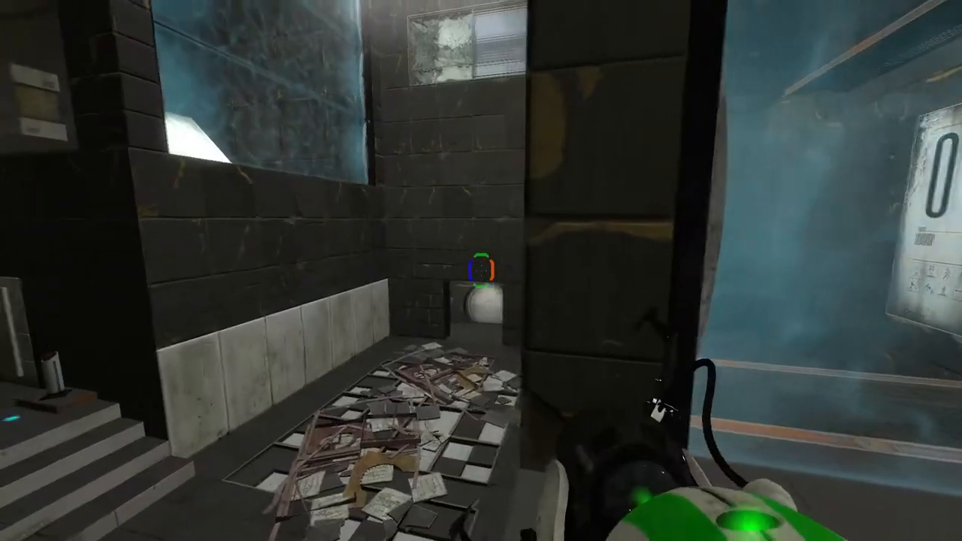
mouse_move(481, 271)
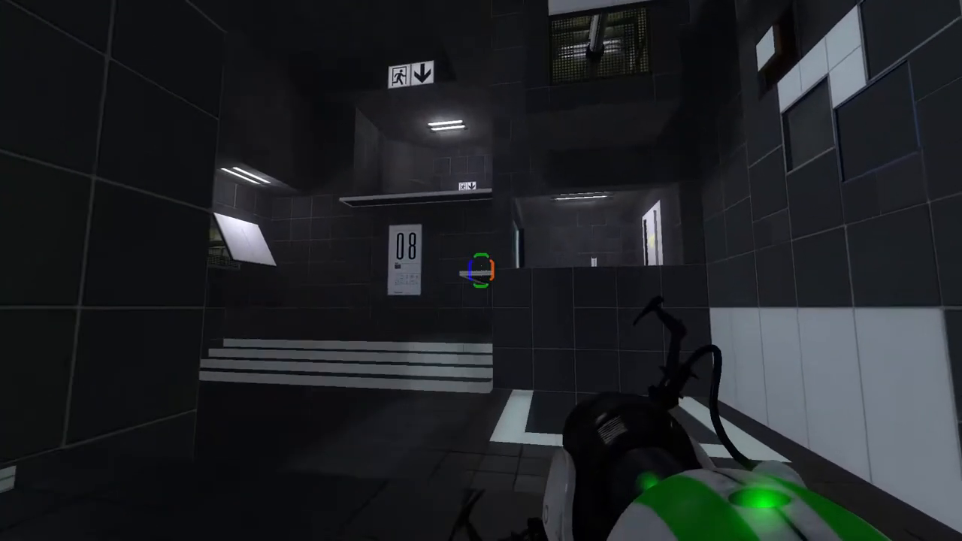
mouse_move(481, 270)
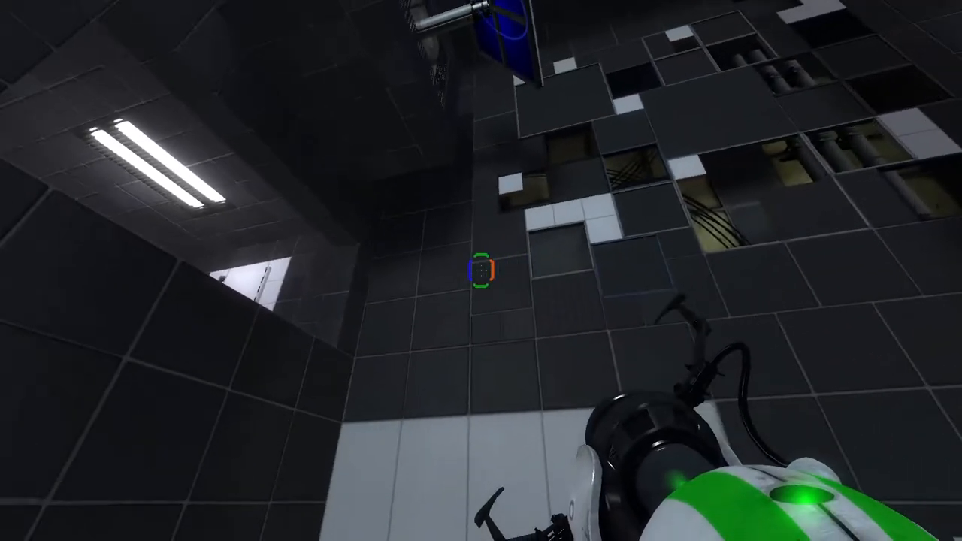
mouse_move(481, 270)
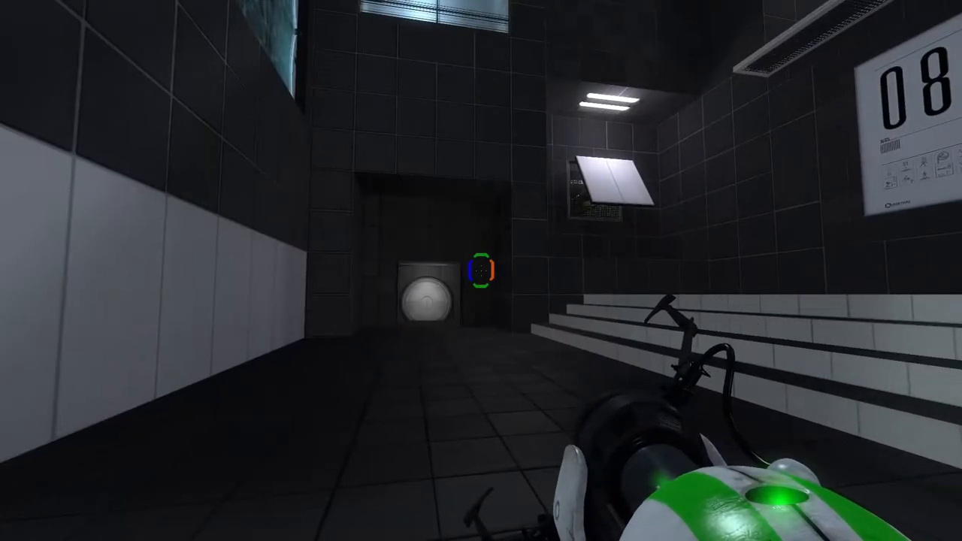
mouse_move(480, 270)
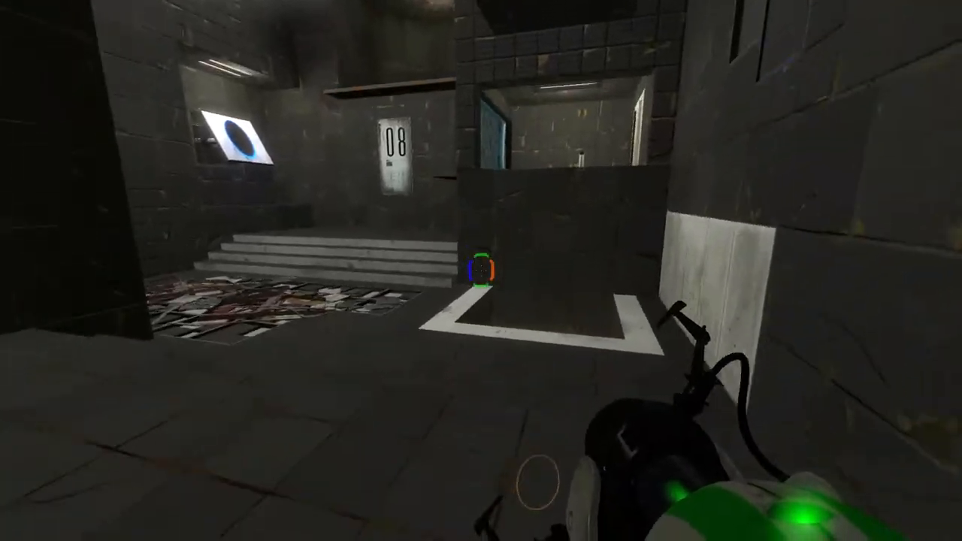
mouse_move(481, 270)
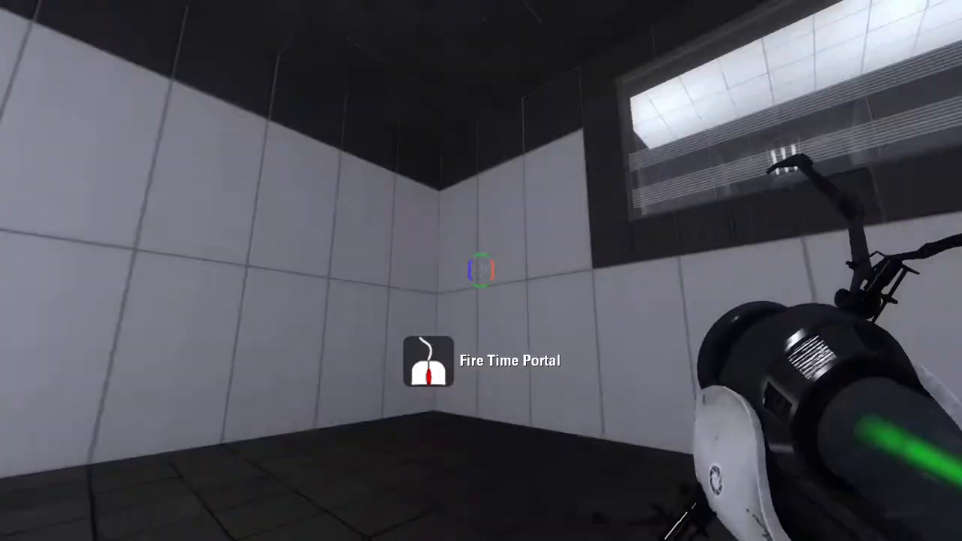
Fire a green time portal onto the white wall, showing the decayed room beyond.
click(481, 271)
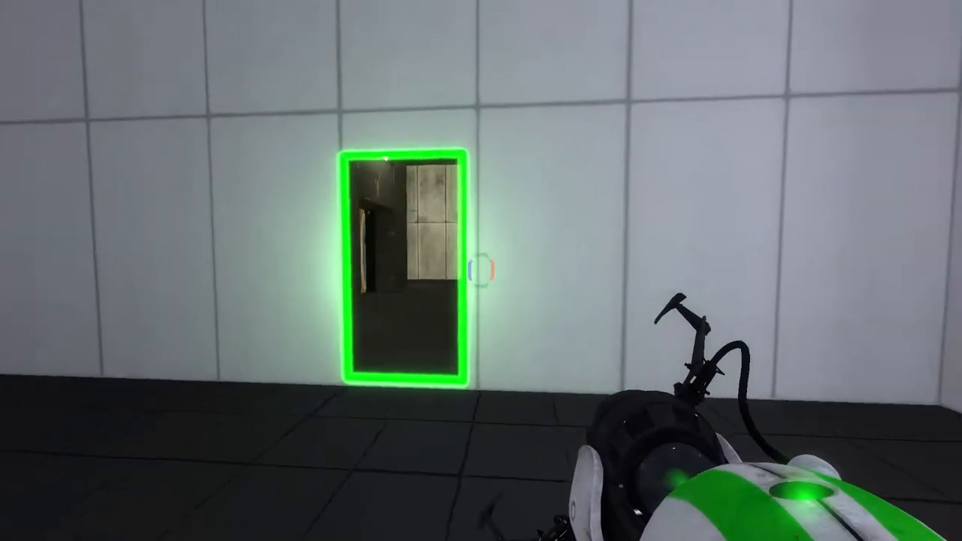
mouse_move(481, 270)
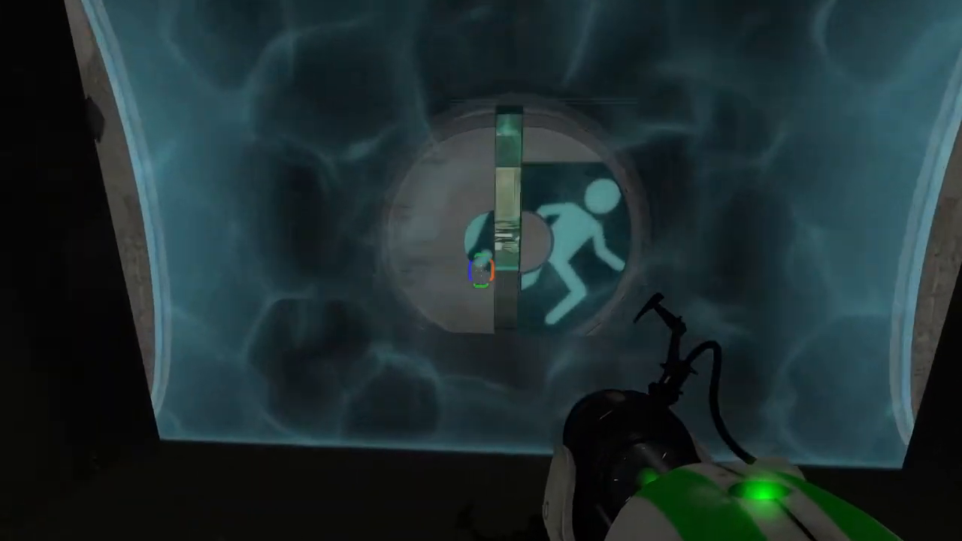
mouse_move(480, 270)
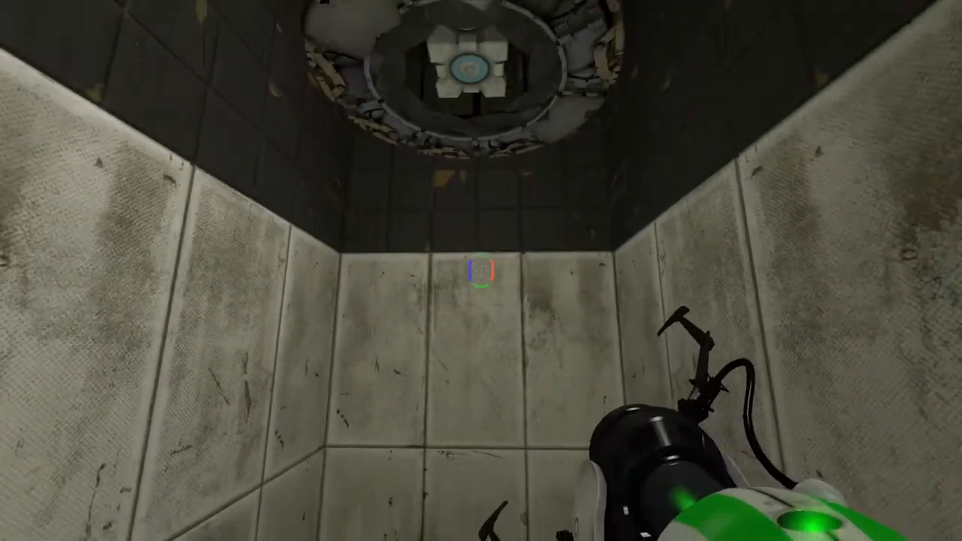
Fire the portal gun while heading toward the dispensed cube in the new chamber.
click(480, 270)
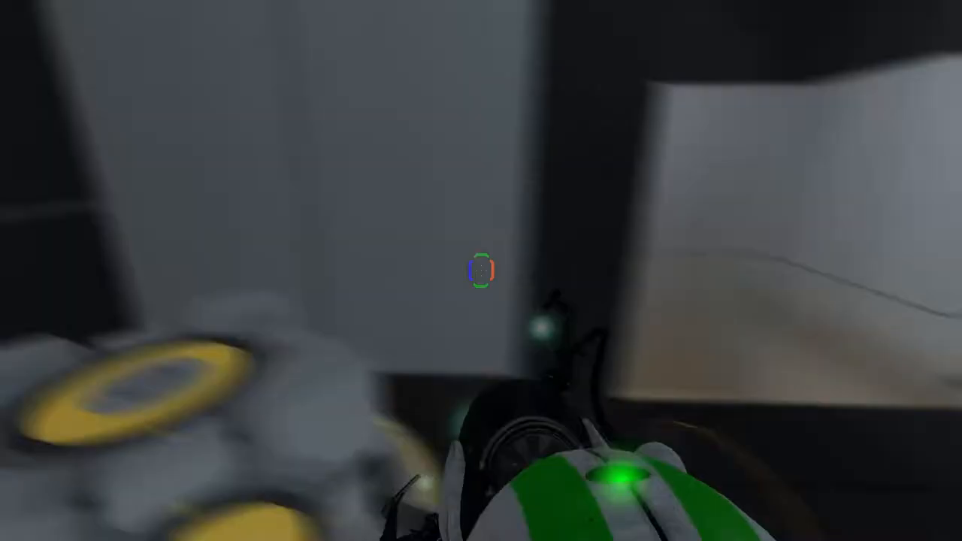
Fire two portal shots while exploring the decayed chamber toward the faith plate.
click(481, 271)
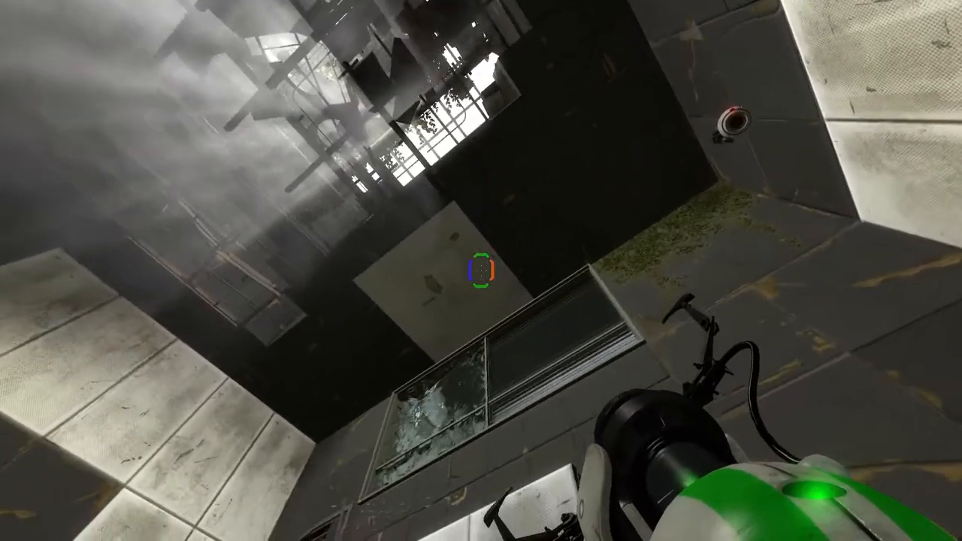
click(481, 271)
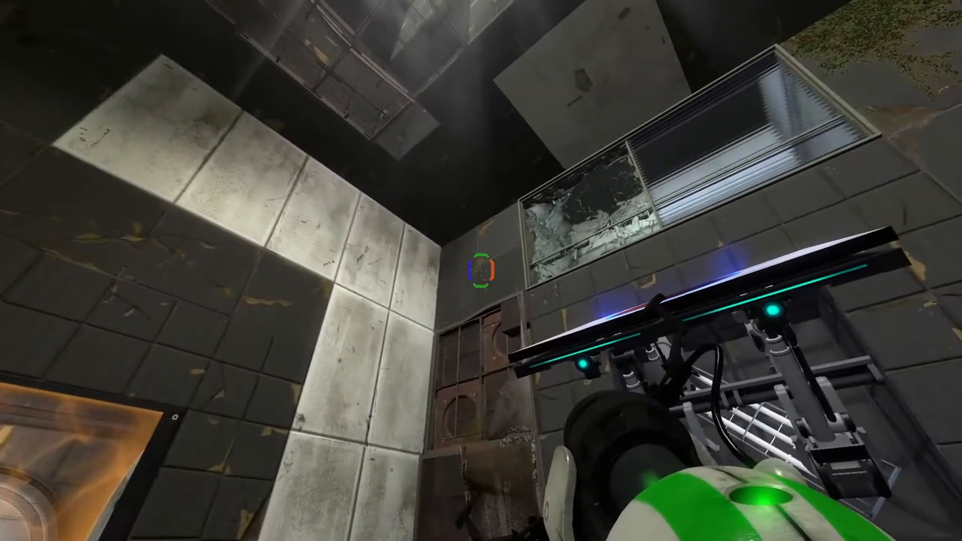
mouse_move(480, 270)
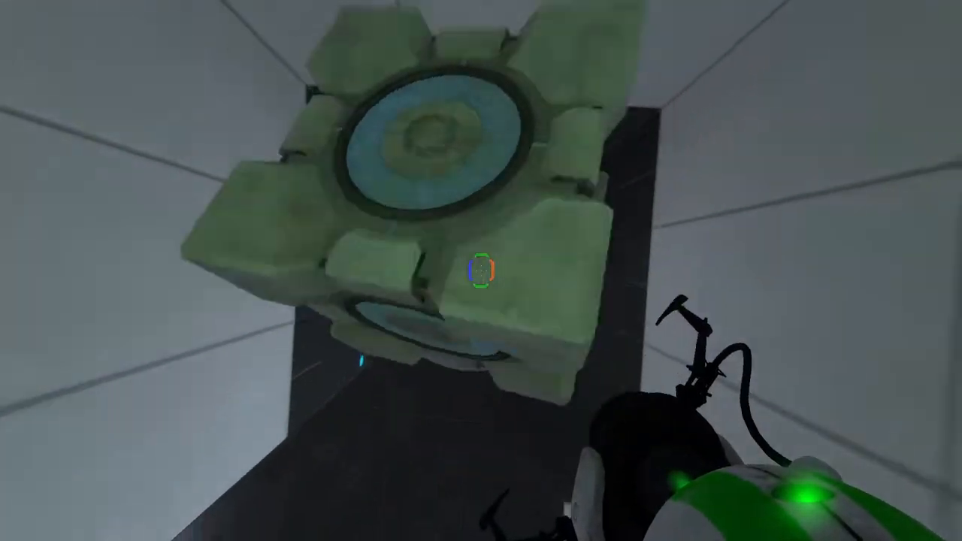
Fire the portal gun while moving the weighted cube toward the two X-marked buttons.
click(480, 271)
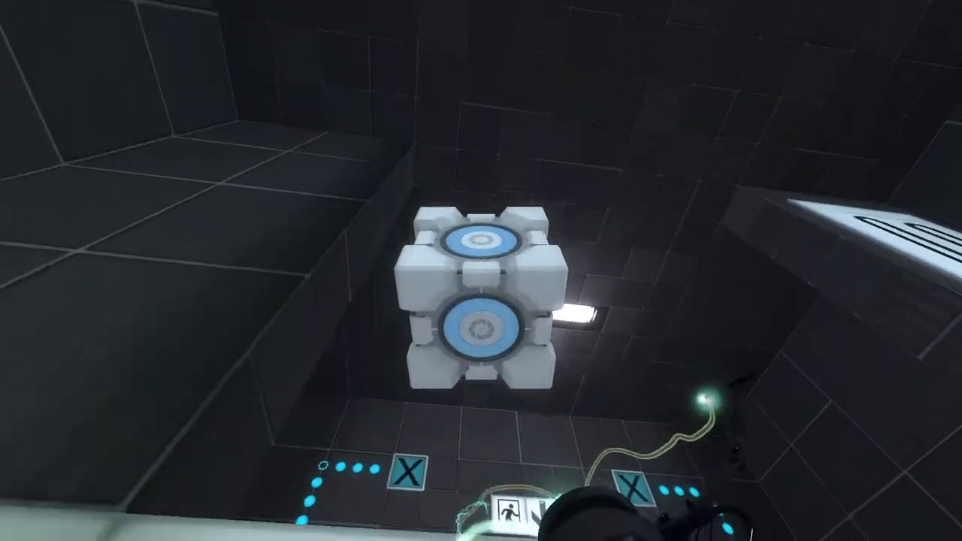
mouse_move(481, 270)
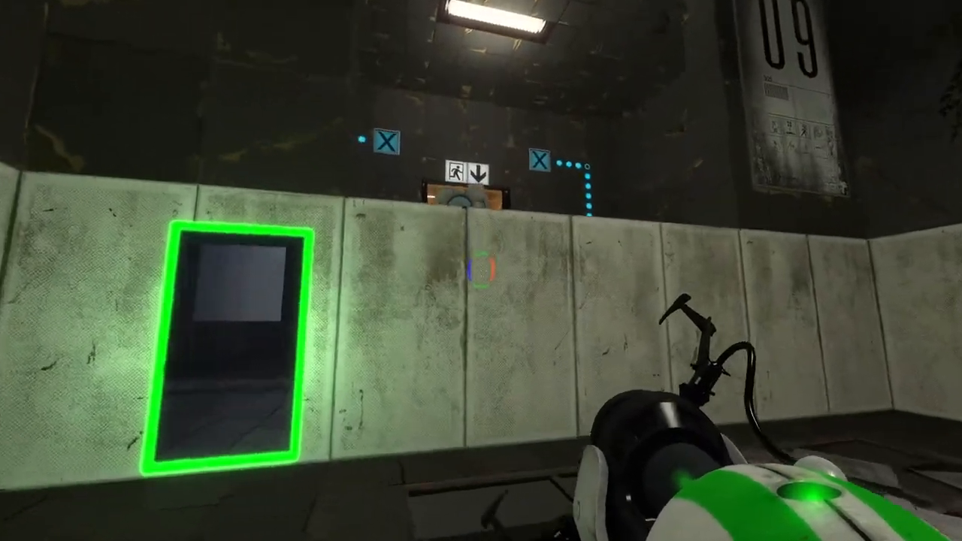
mouse_move(481, 271)
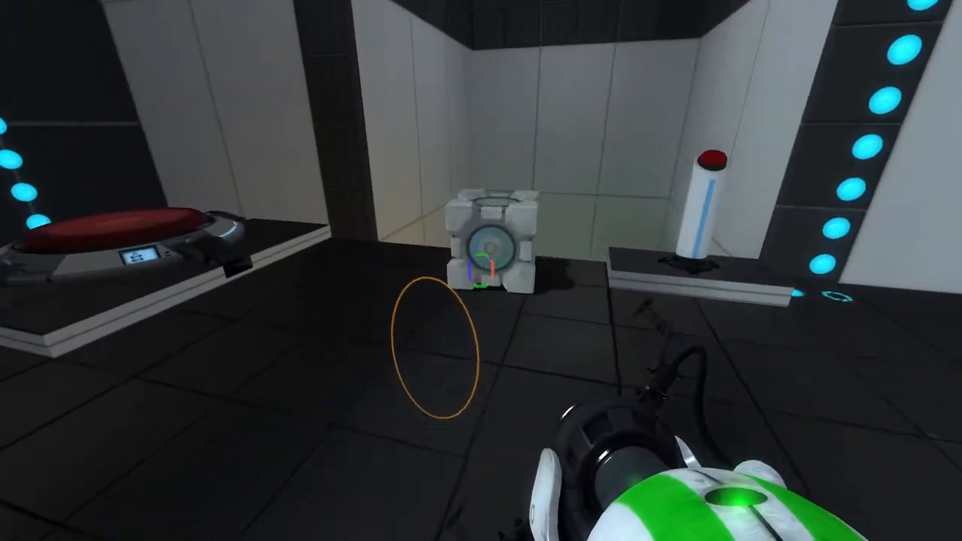
mouse_move(481, 271)
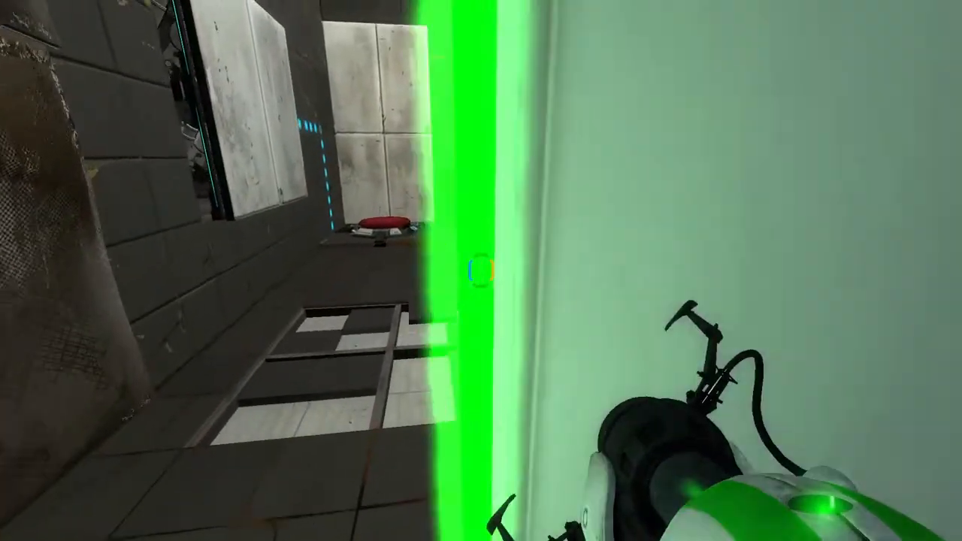
mouse_move(481, 271)
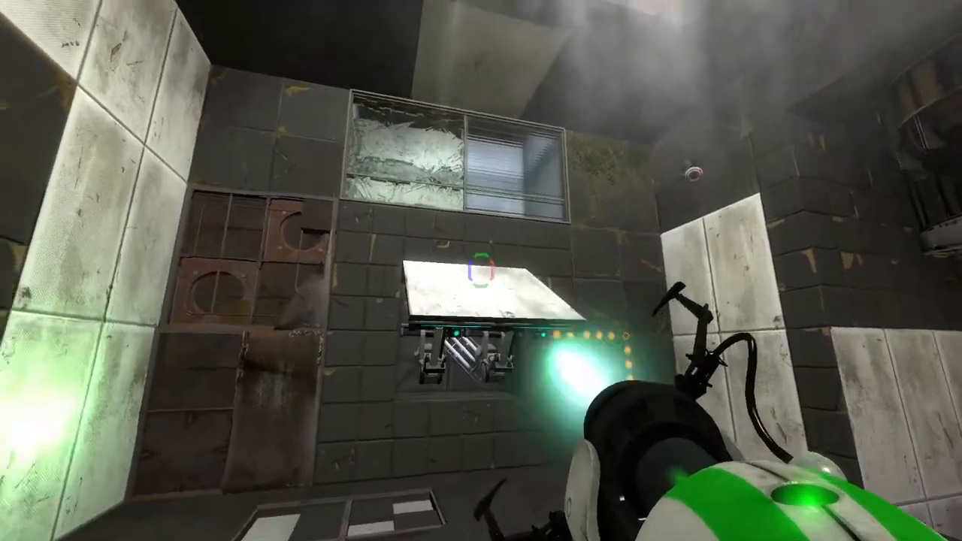
Fire a portal onto the angled white wall panel in the dark tiled room.
click(481, 270)
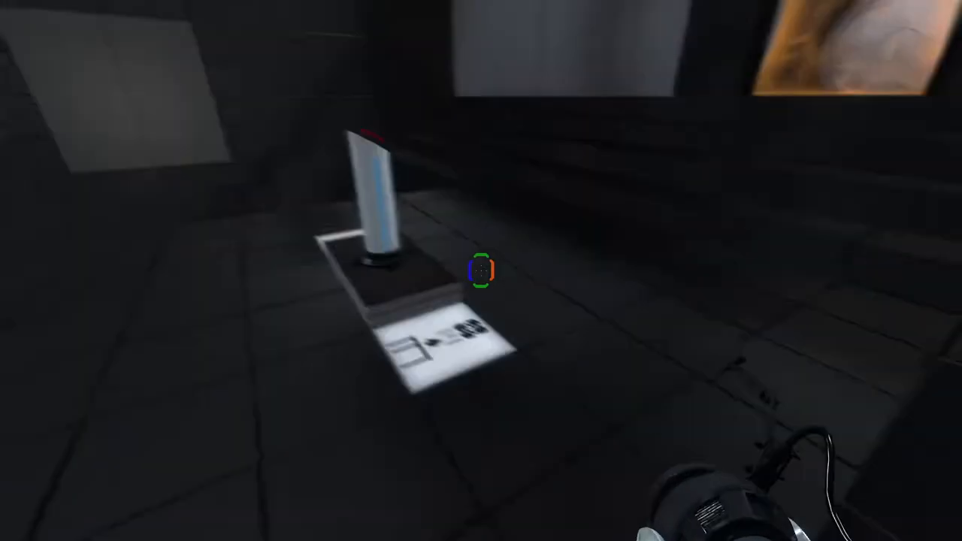
mouse_move(480, 270)
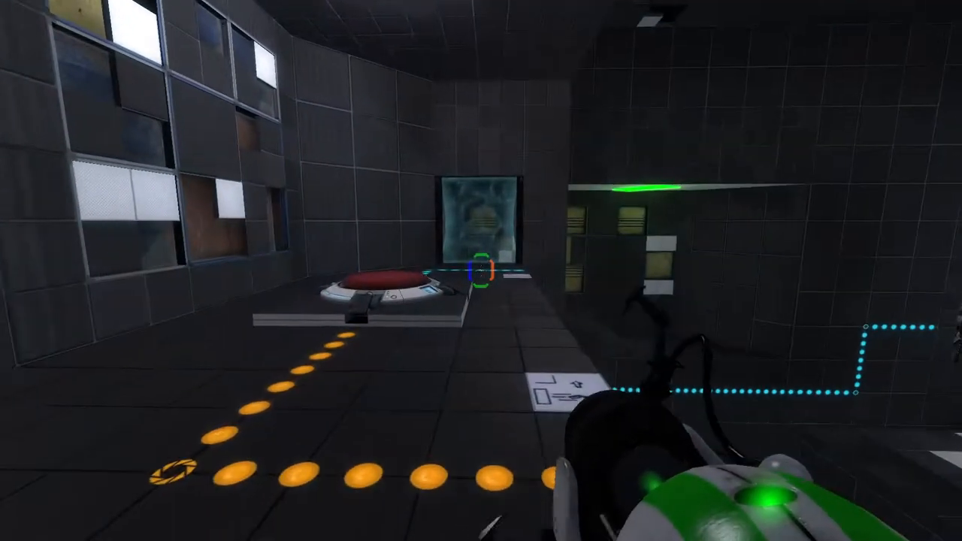
mouse_move(481, 271)
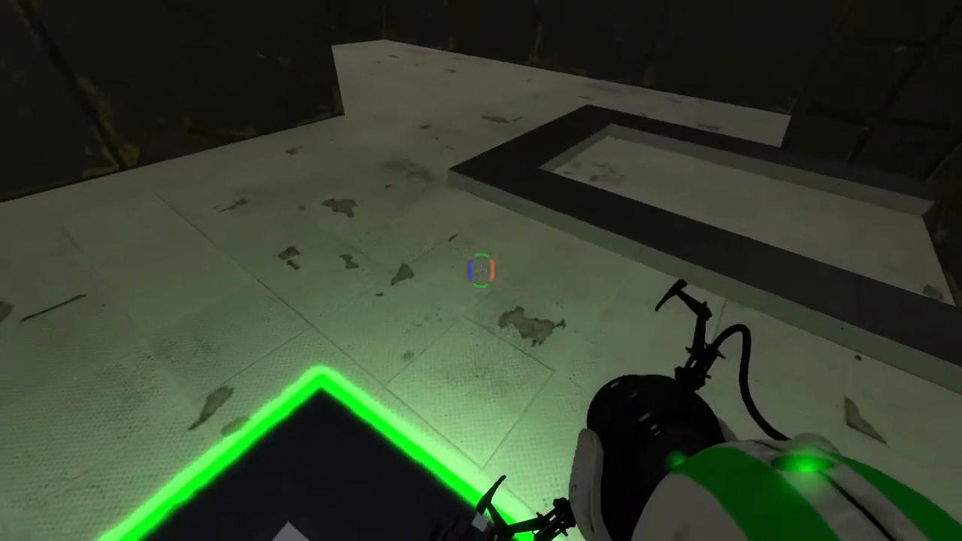
Place a portal on the white floor ahead to cross toward the cube.
click(481, 270)
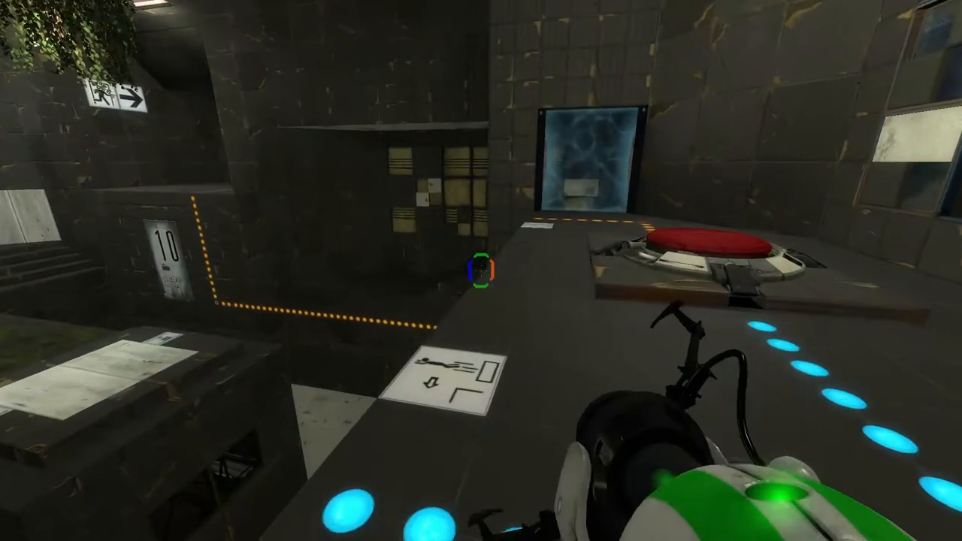
mouse_move(481, 270)
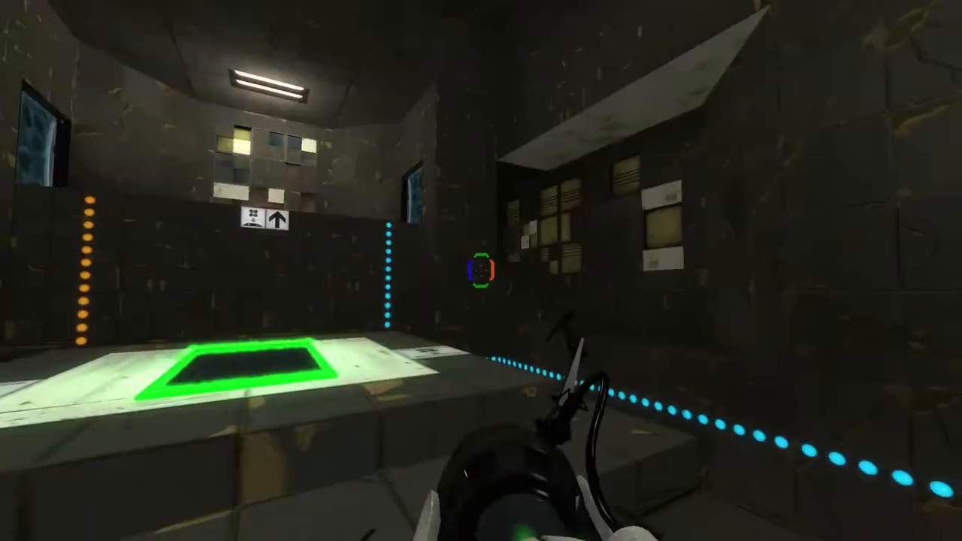
mouse_move(481, 270)
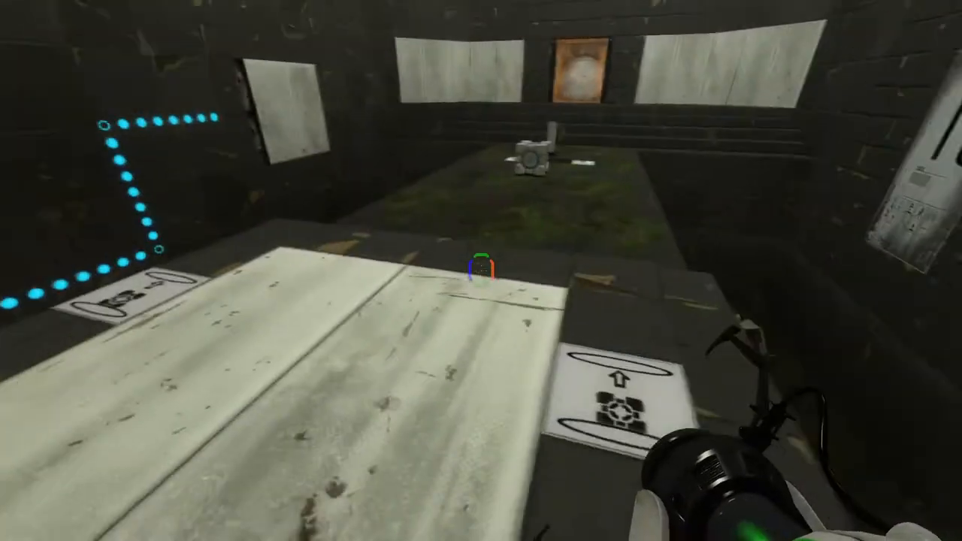
mouse_move(481, 270)
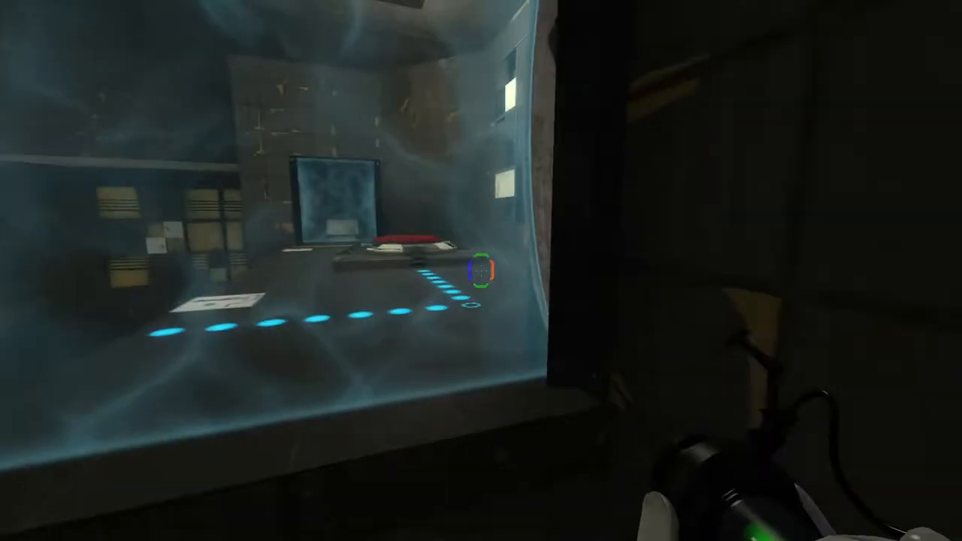
mouse_move(481, 270)
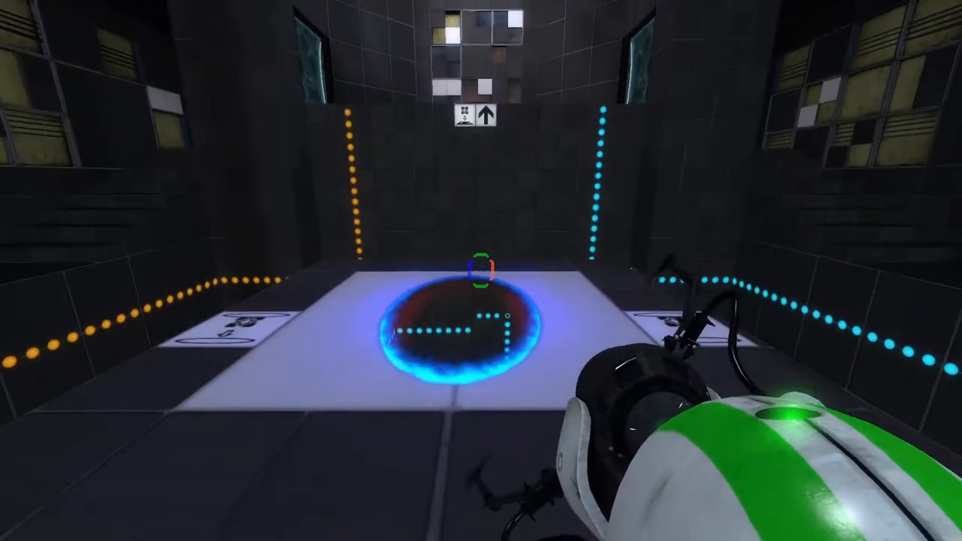
mouse_move(481, 271)
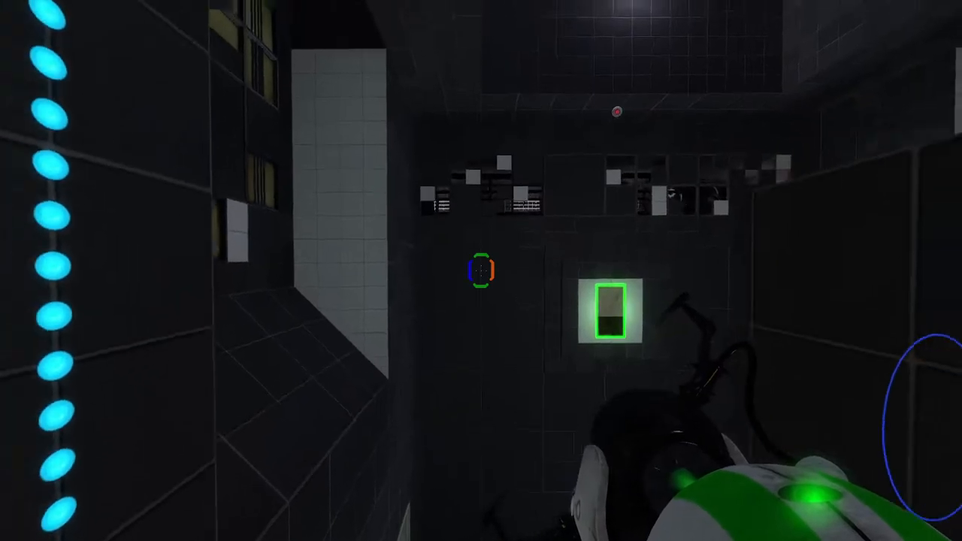
Place portals on the wall and white floor panels while bringing the cube to the green slot.
click(480, 270)
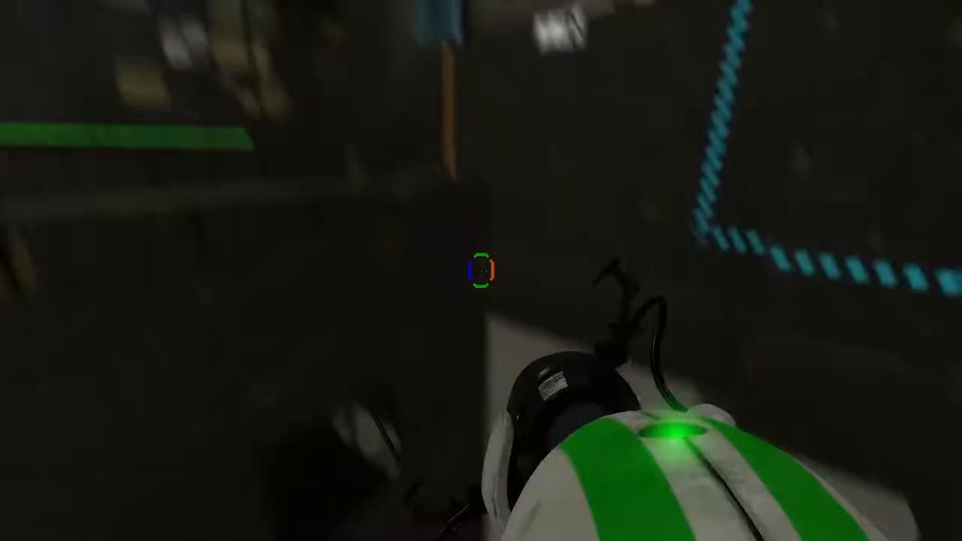
mouse_move(481, 270)
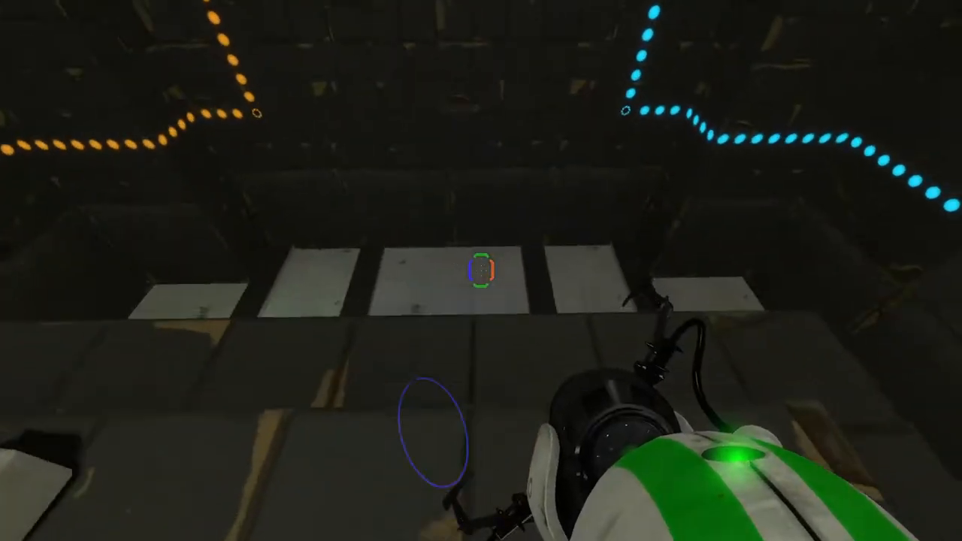
click(481, 270)
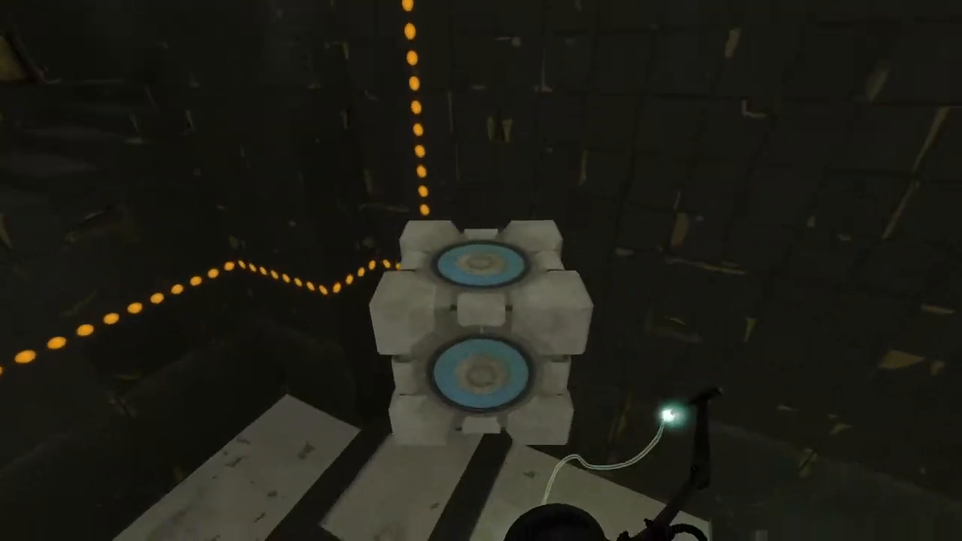
mouse_move(481, 226)
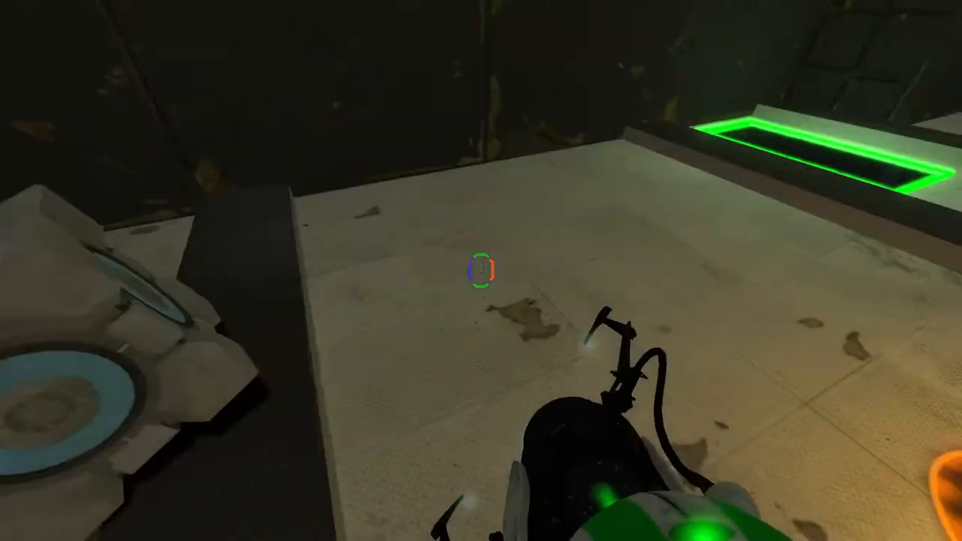
click(480, 270)
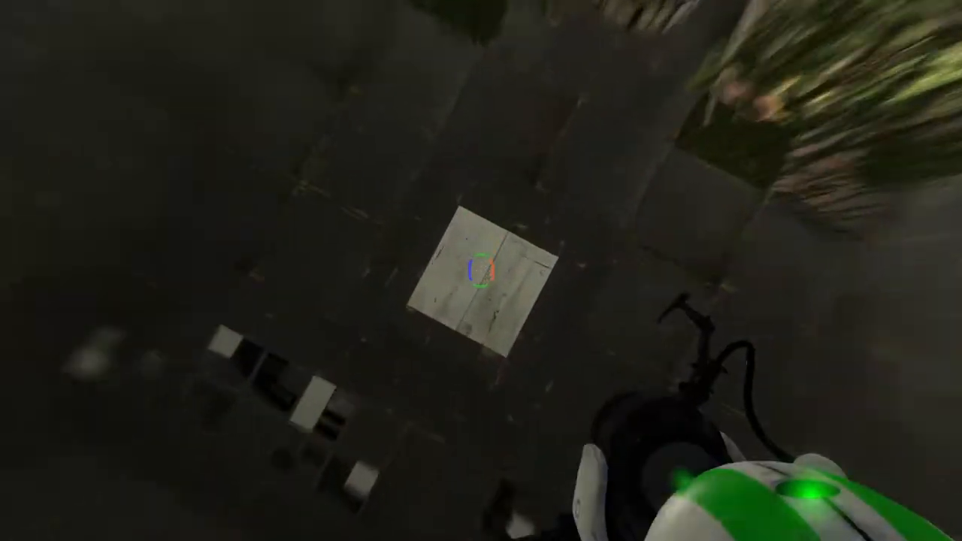
Shoot portals on the white floor panels and the wall to reach the cube's raised block.
click(481, 274)
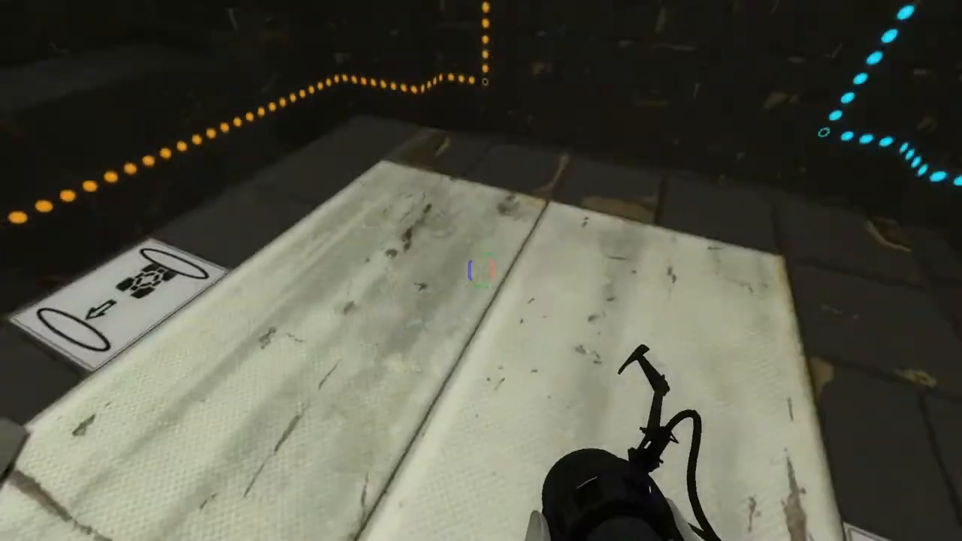
click(480, 270)
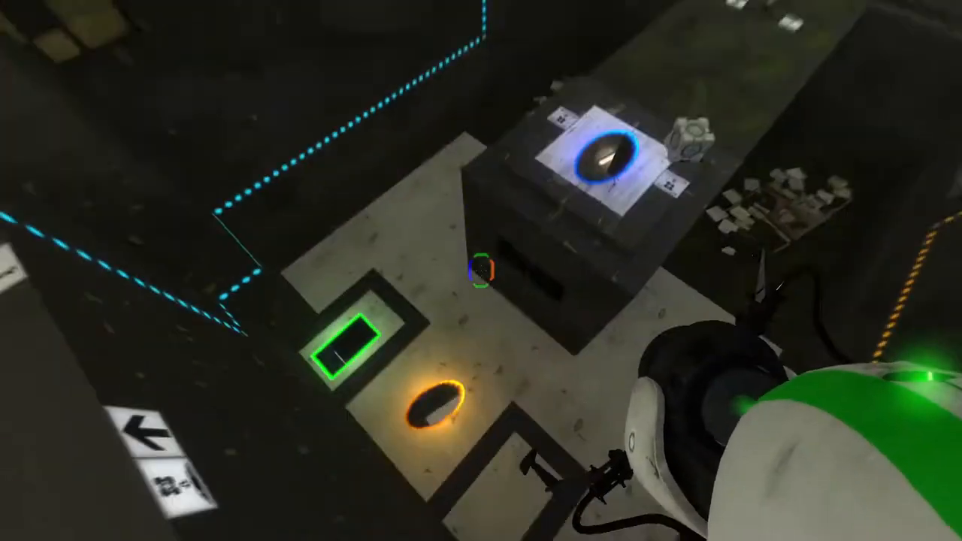
mouse_move(481, 271)
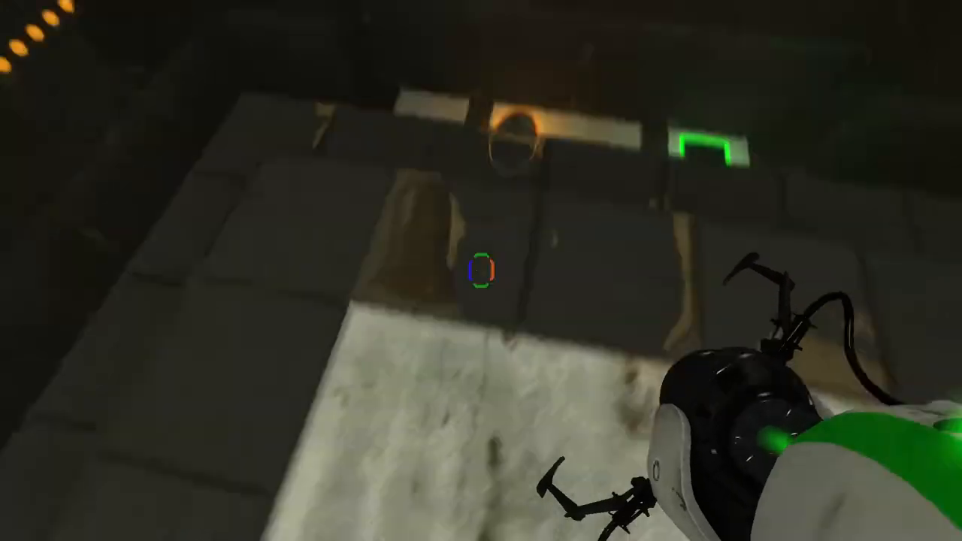
click(481, 271)
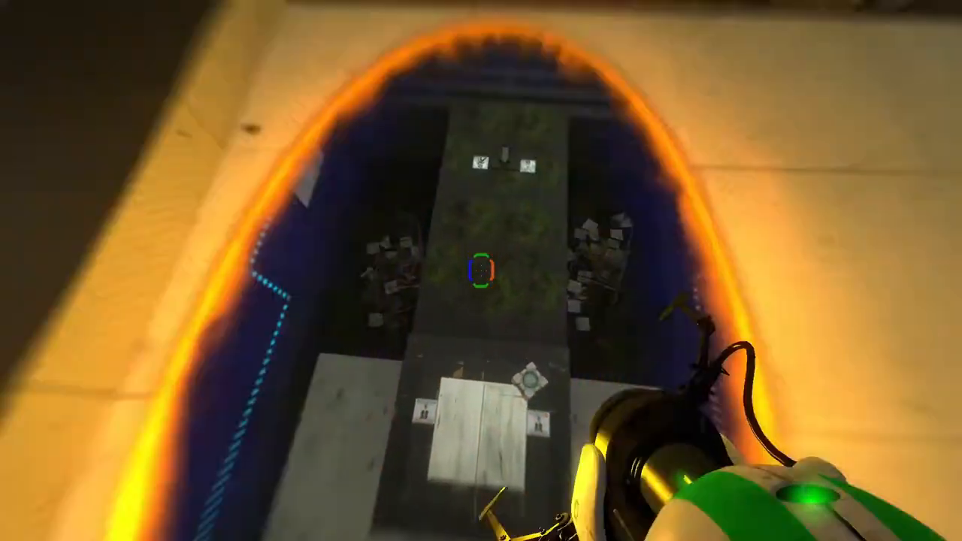
mouse_move(480, 270)
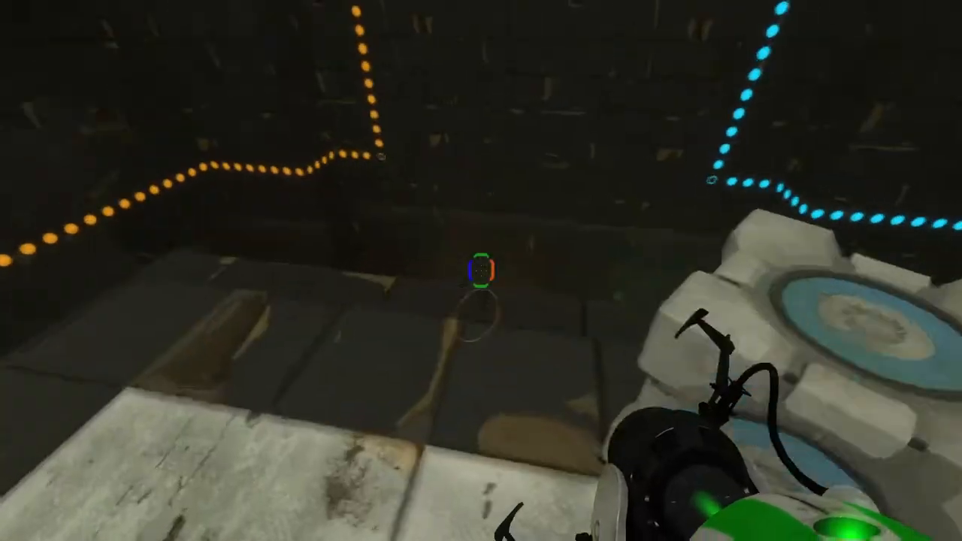
Fire a portal while heading to the tiled room with stairs and the cube-and-arrow sign.
click(481, 271)
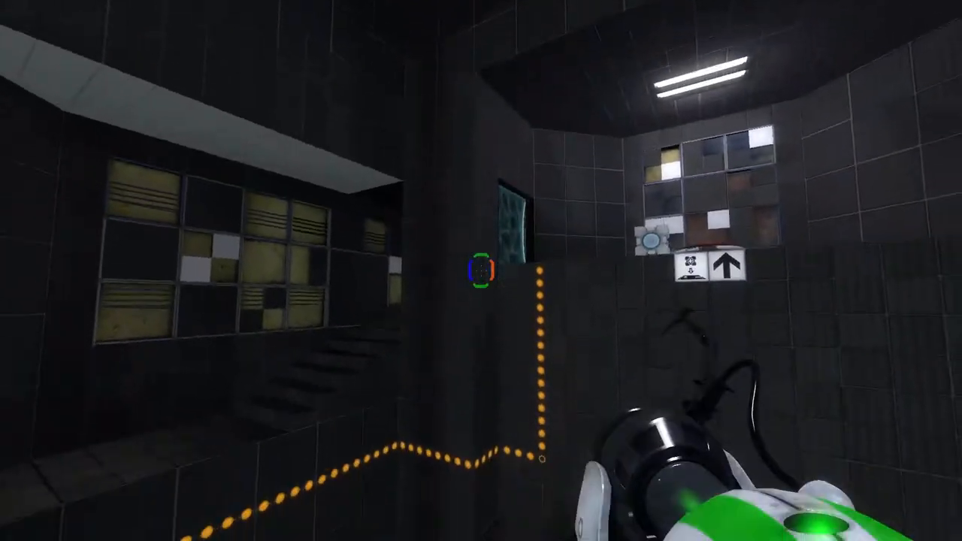
Fire portals through the clean chamber and pass the shimmering barrier into chamber 10.
click(481, 270)
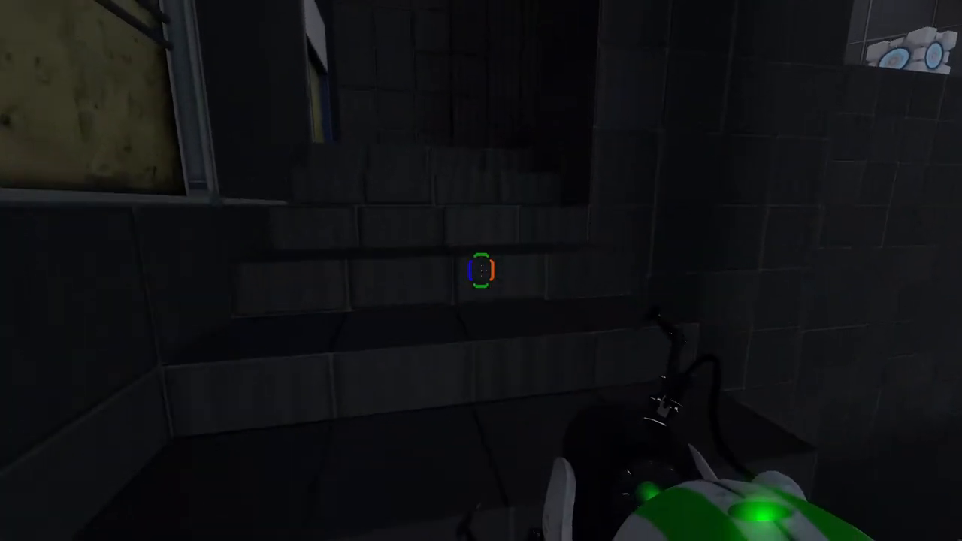
click(481, 270)
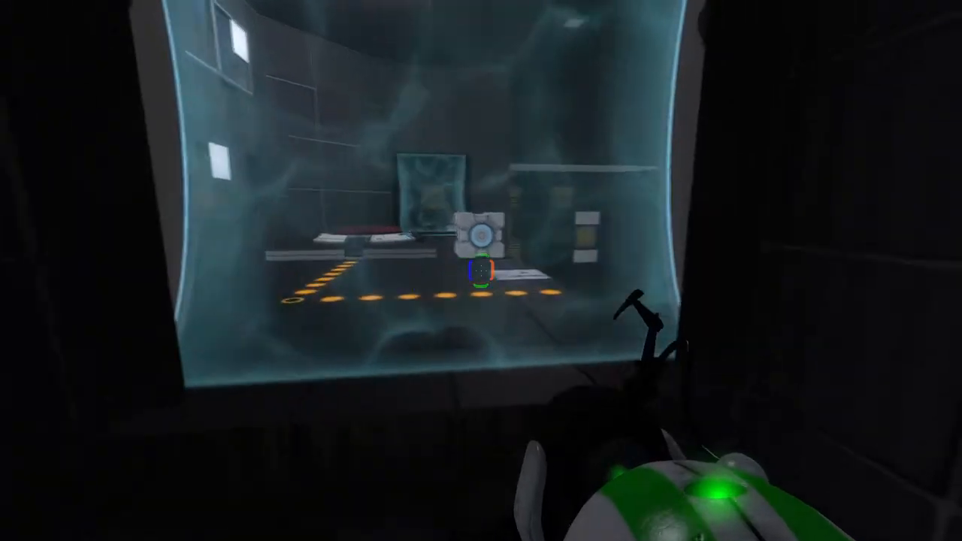
mouse_move(480, 270)
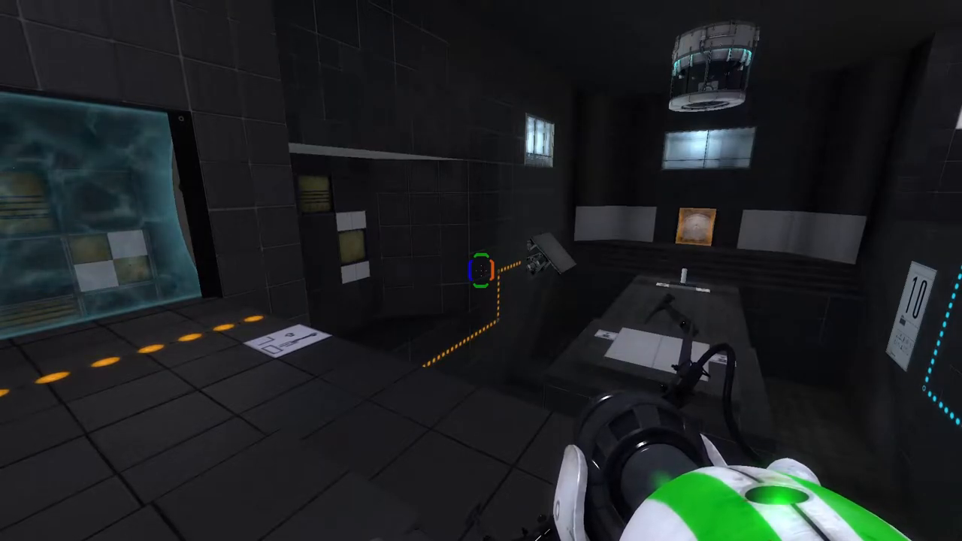
mouse_move(481, 271)
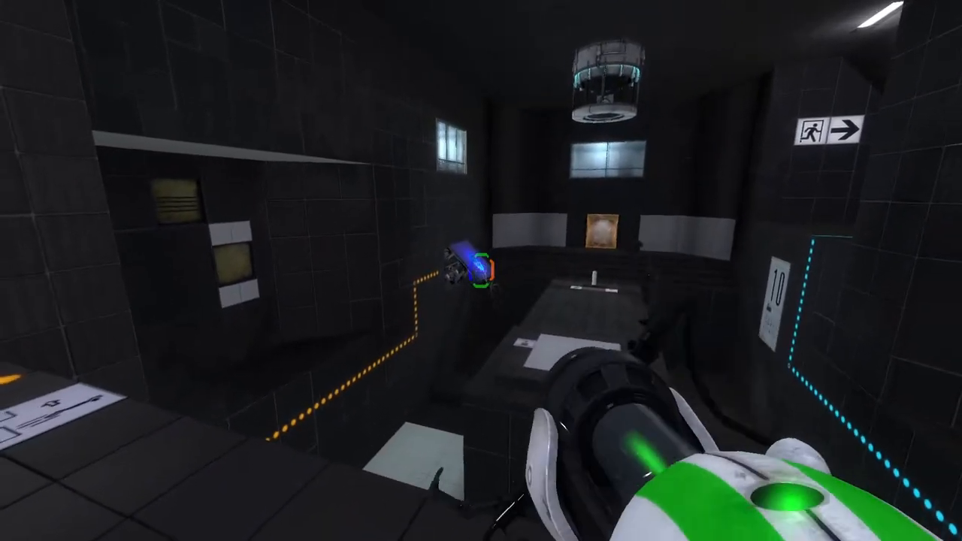
click(481, 271)
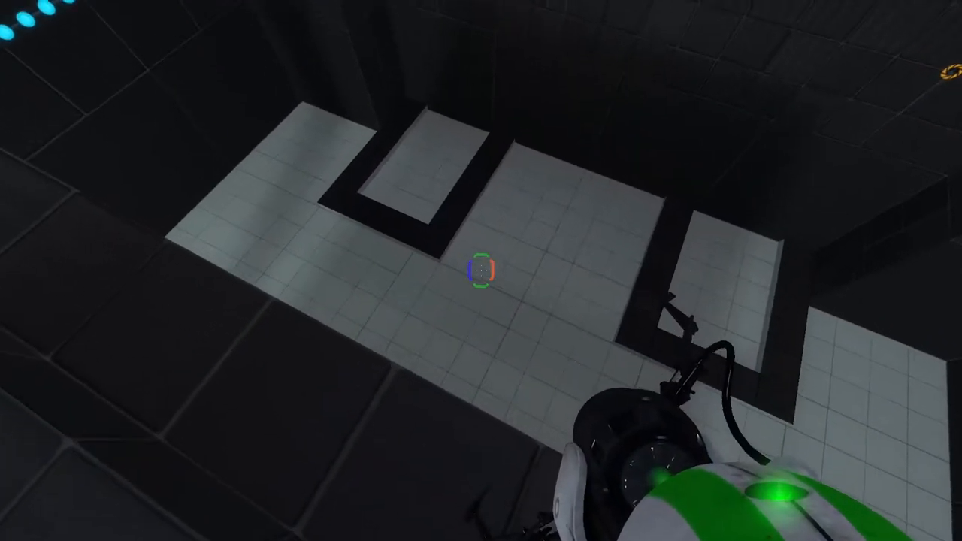
mouse_move(481, 271)
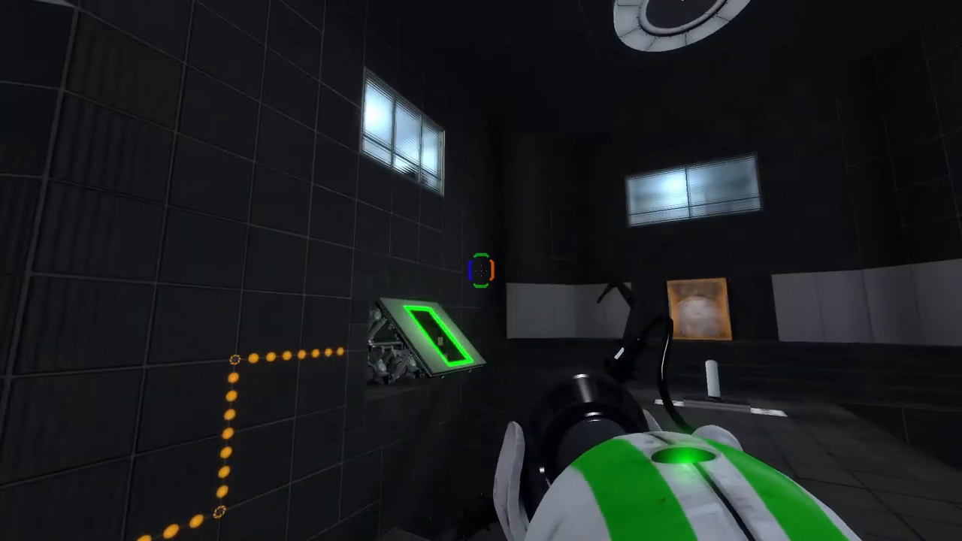
mouse_move(480, 271)
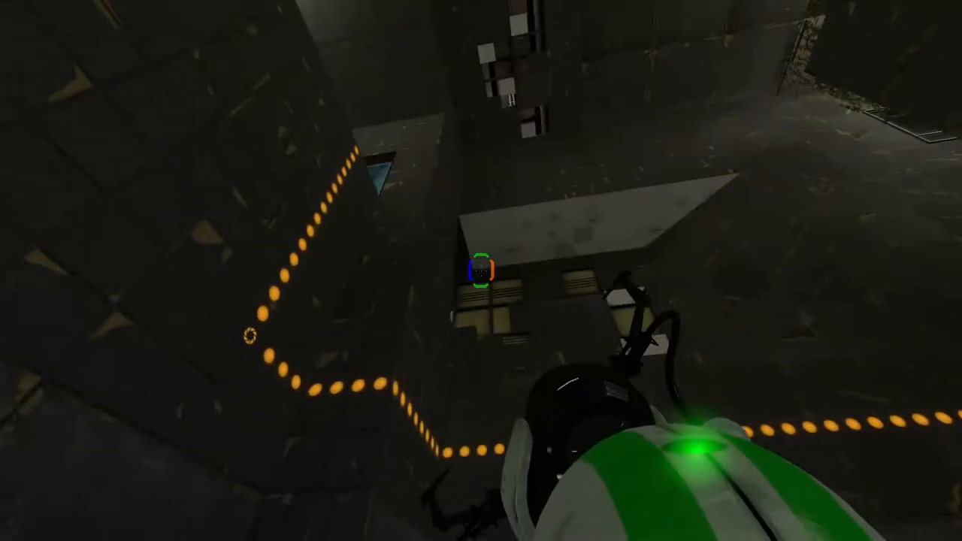
Fire a portal to climb toward the ledge beside the cube on its floor button.
click(481, 271)
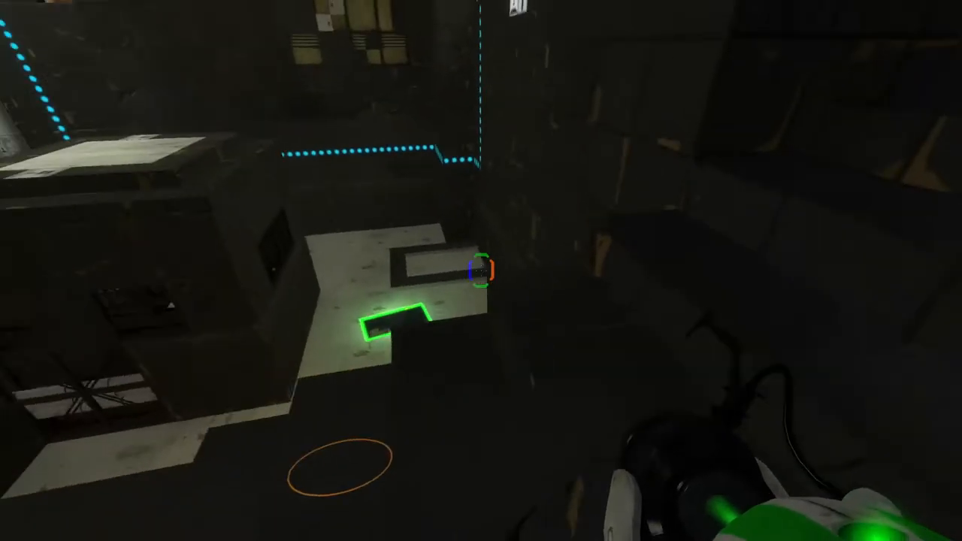
mouse_move(481, 270)
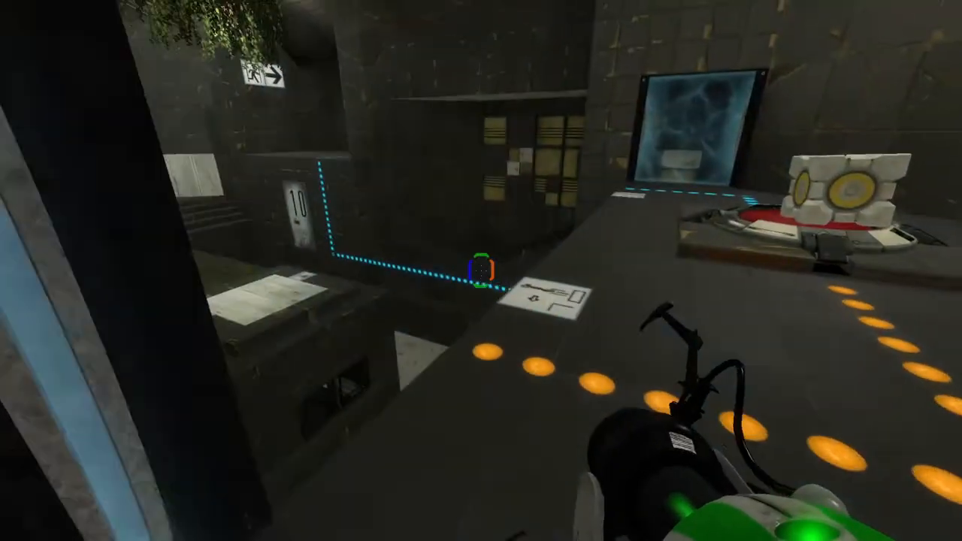
mouse_move(481, 270)
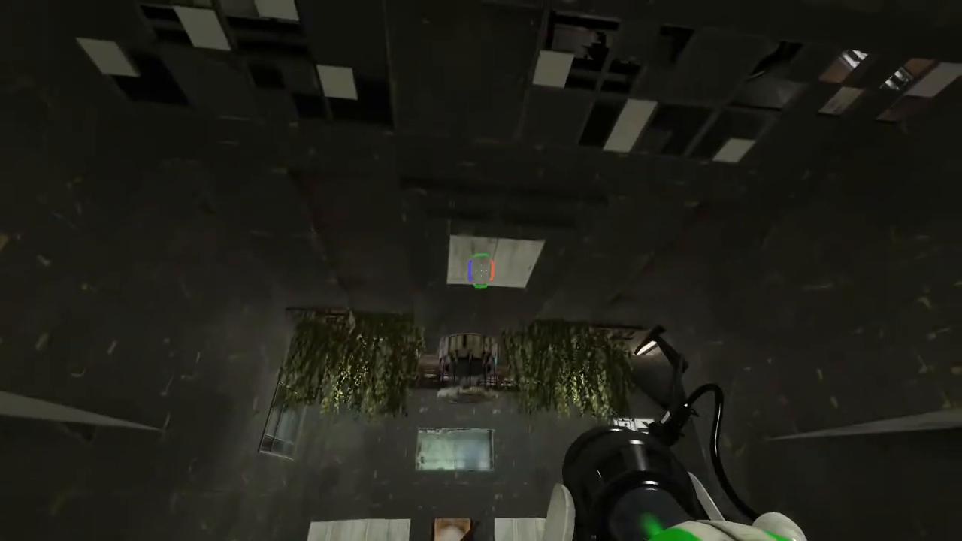
mouse_move(481, 271)
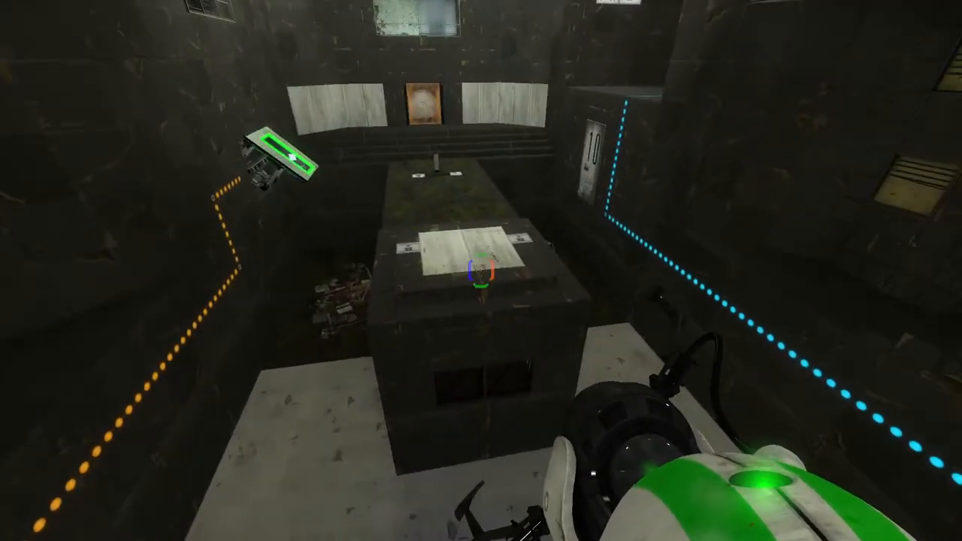
mouse_move(481, 271)
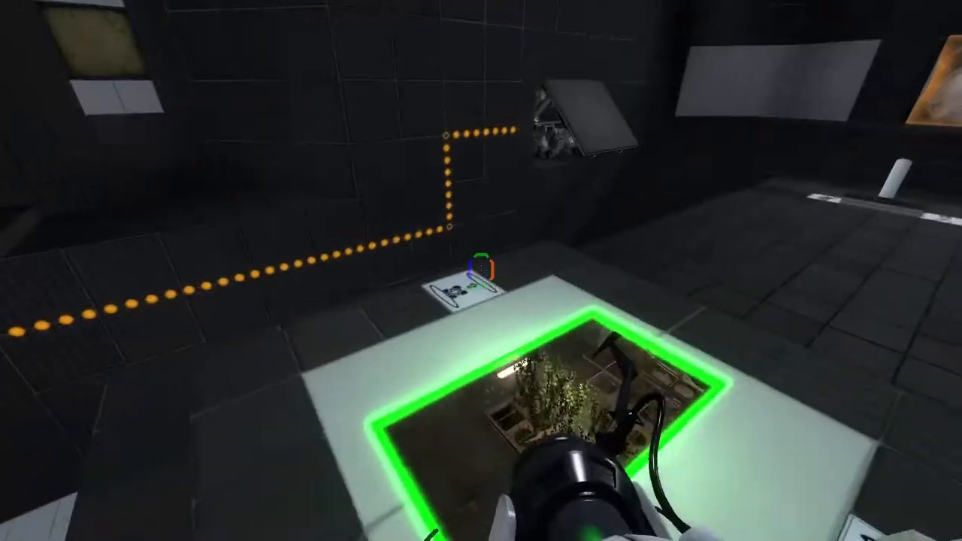
mouse_move(481, 270)
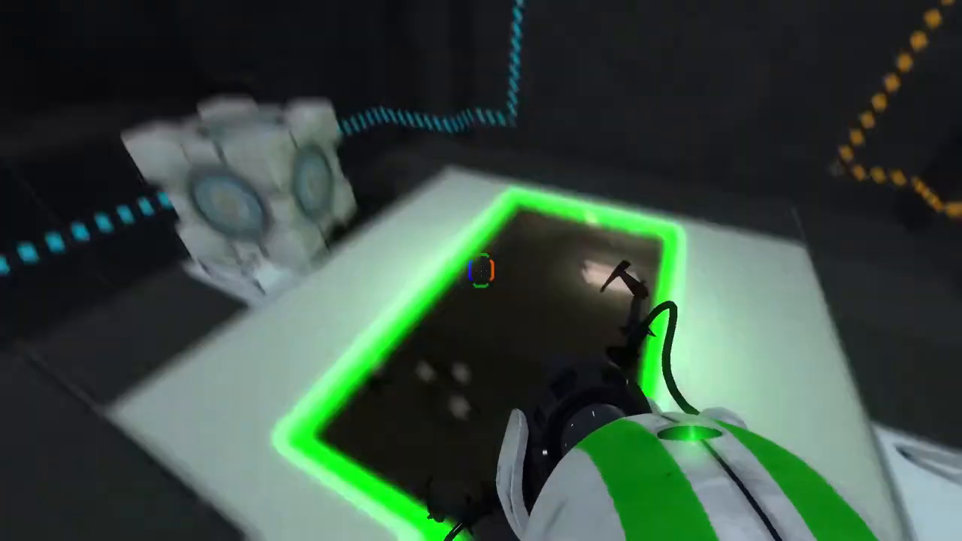
mouse_move(481, 271)
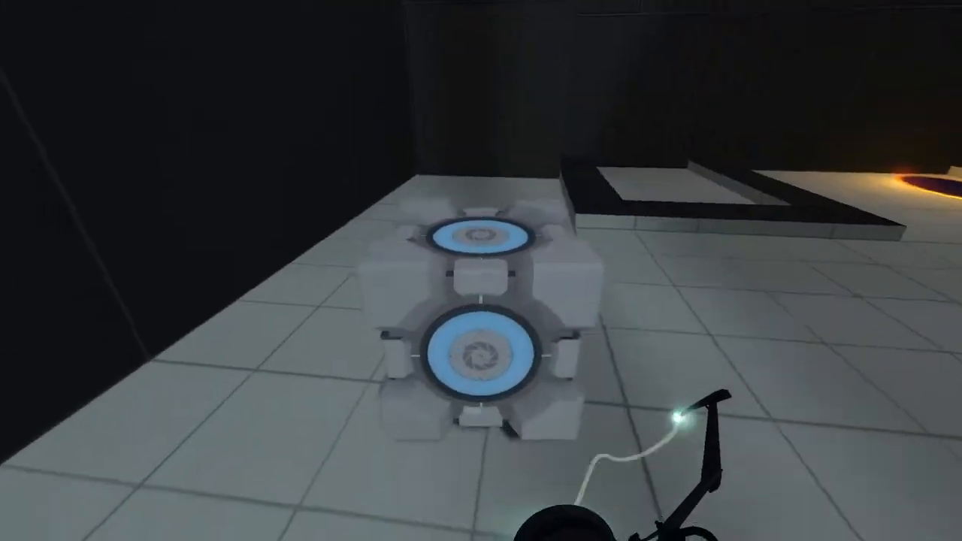
mouse_move(481, 271)
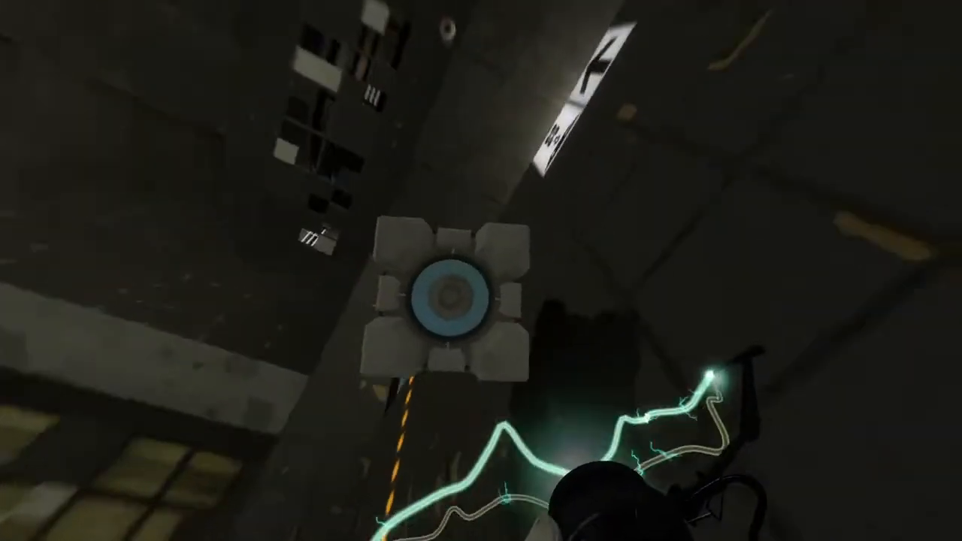
mouse_move(481, 271)
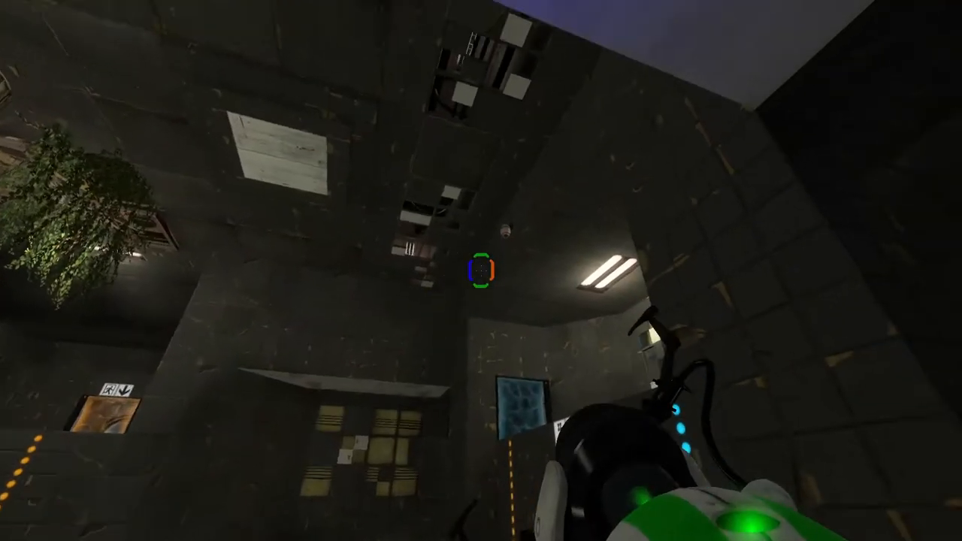
mouse_move(481, 271)
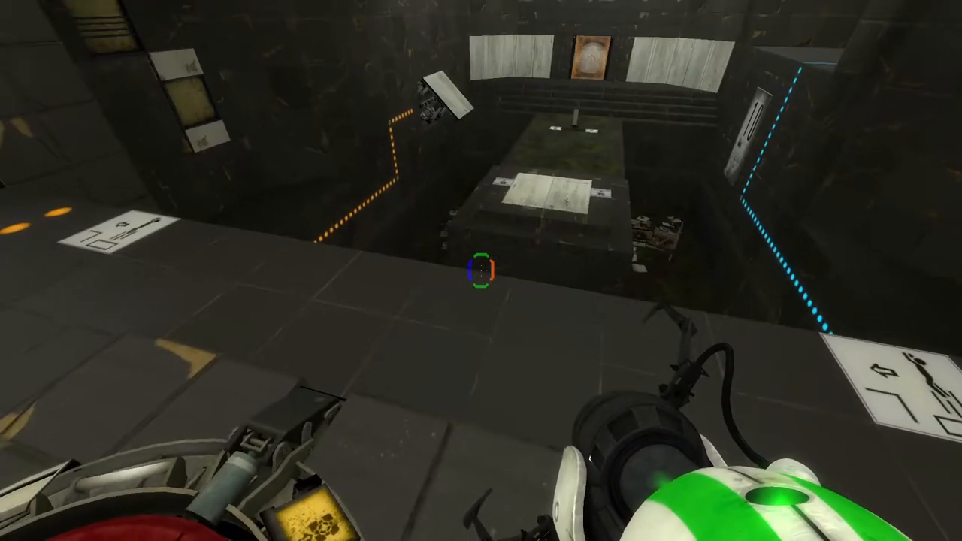
mouse_move(481, 271)
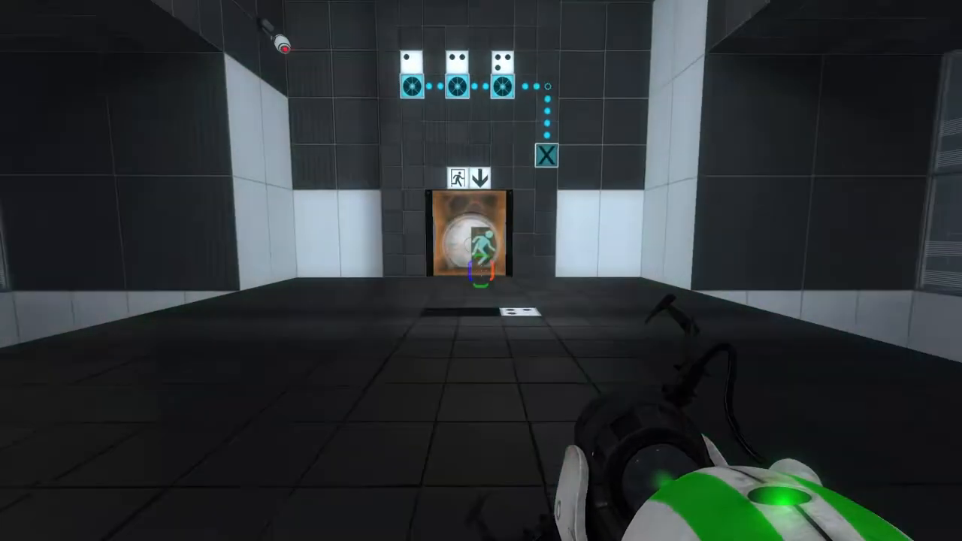
mouse_move(481, 271)
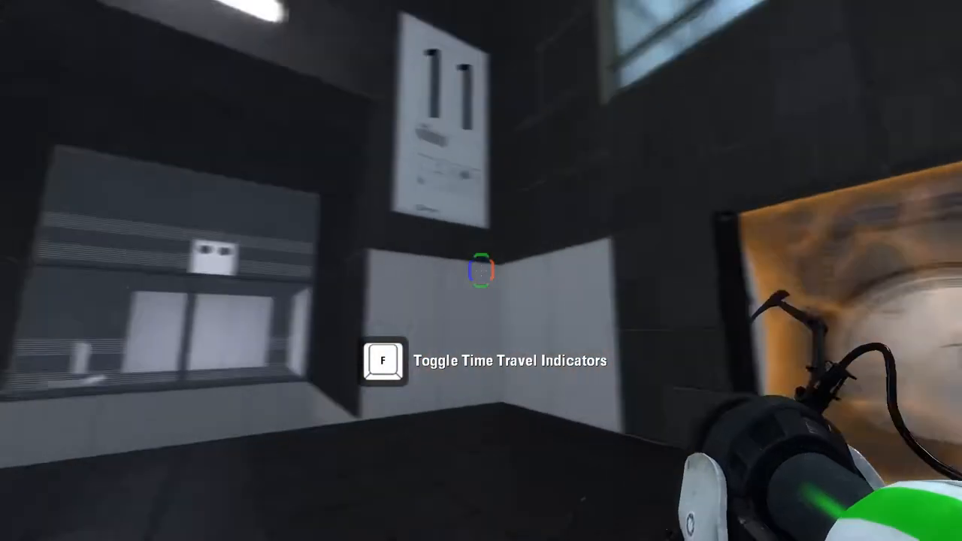
mouse_move(481, 270)
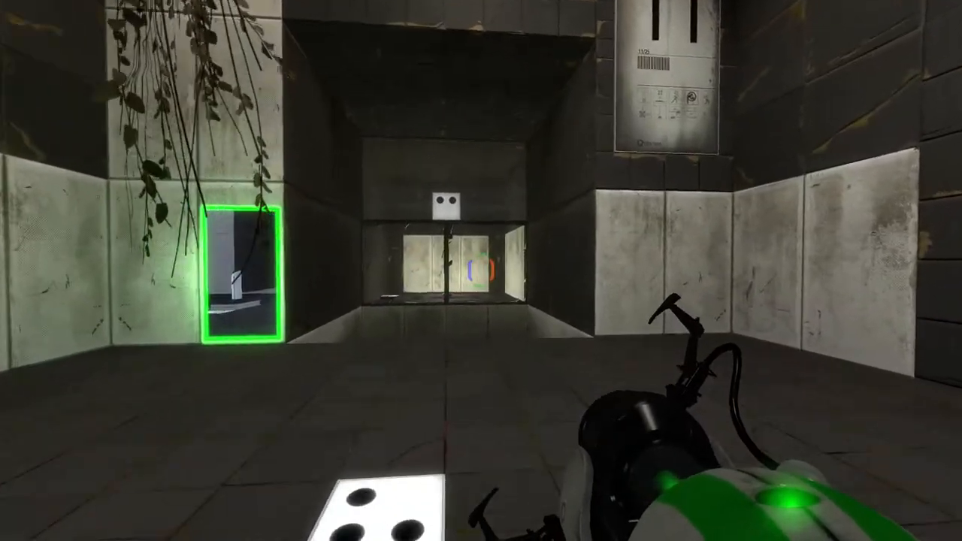
mouse_move(481, 270)
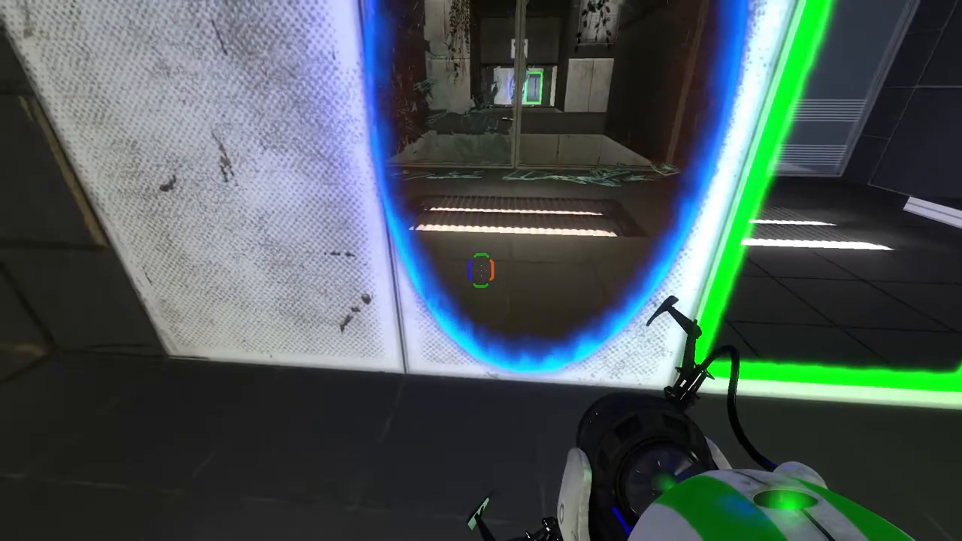
mouse_move(480, 271)
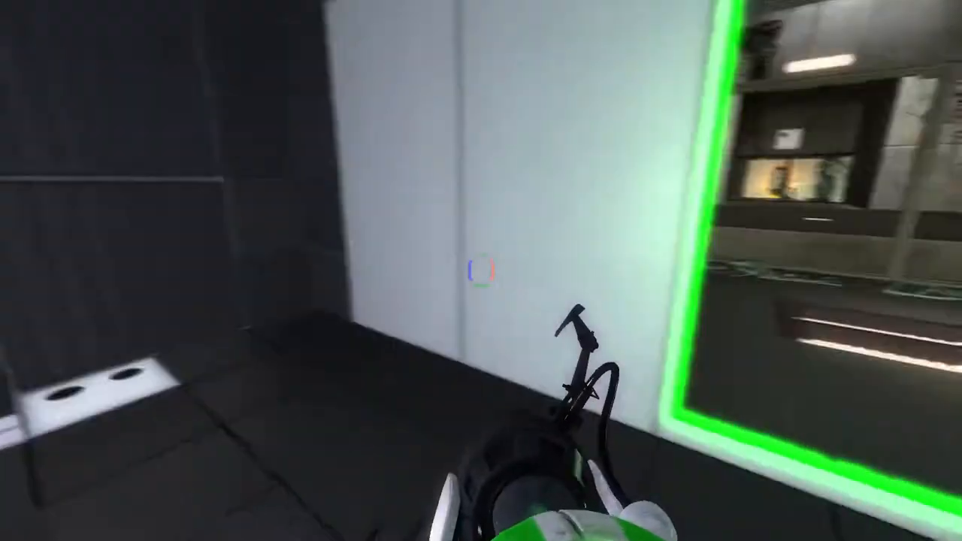
Shoot the orange portal onto the lower wall beyond the shattered window.
click(481, 270)
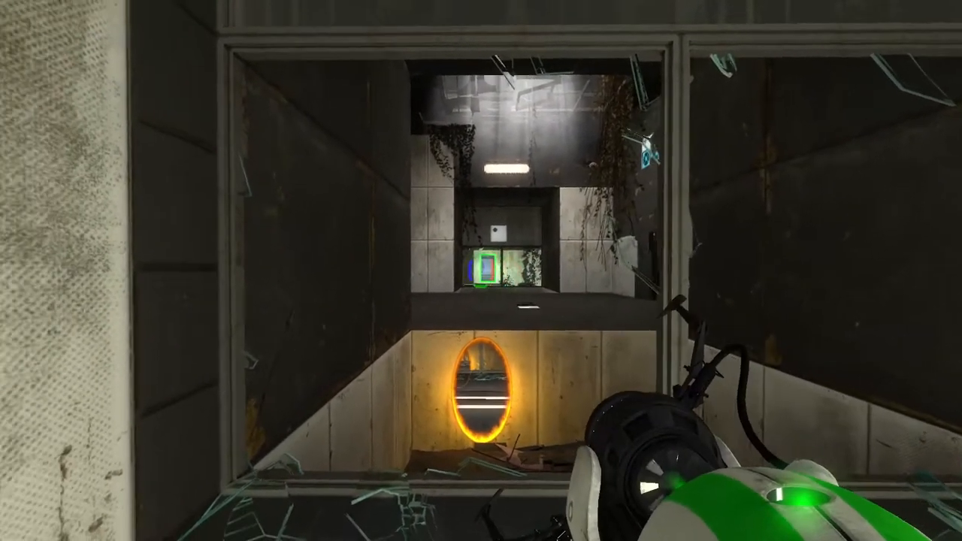
mouse_move(481, 271)
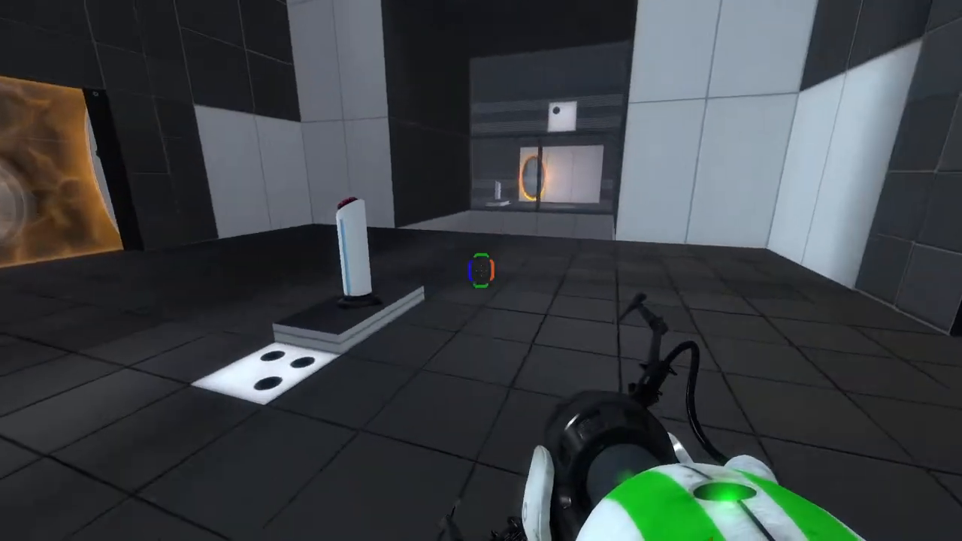
mouse_move(480, 270)
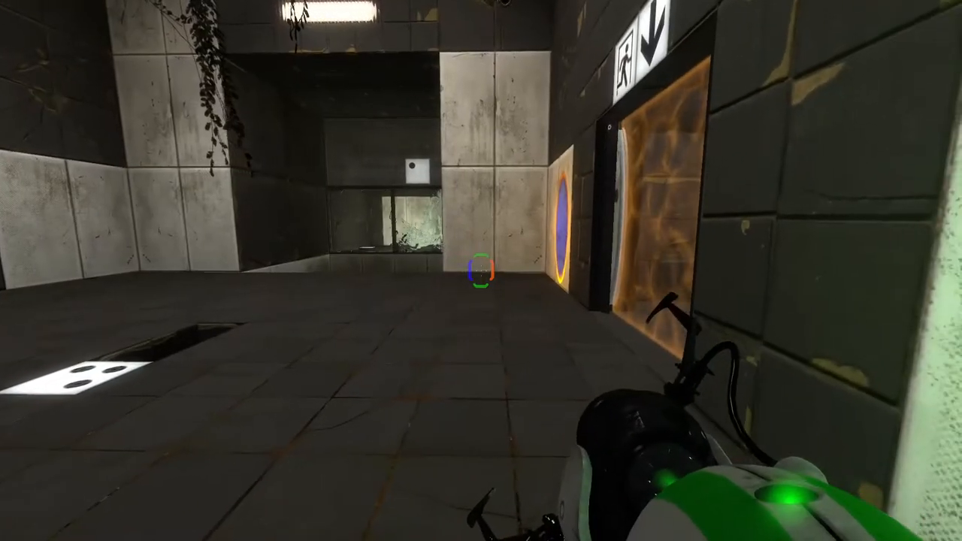
mouse_move(481, 270)
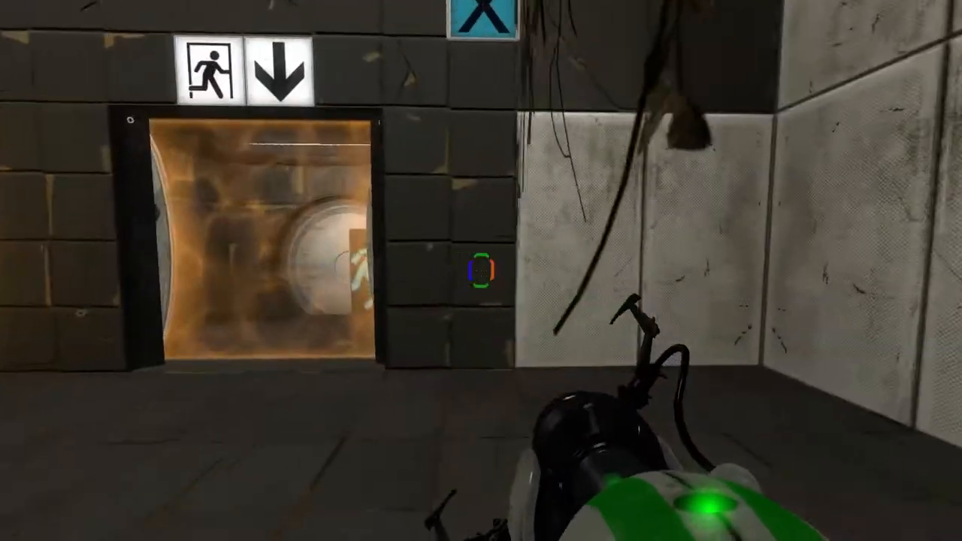
mouse_move(481, 271)
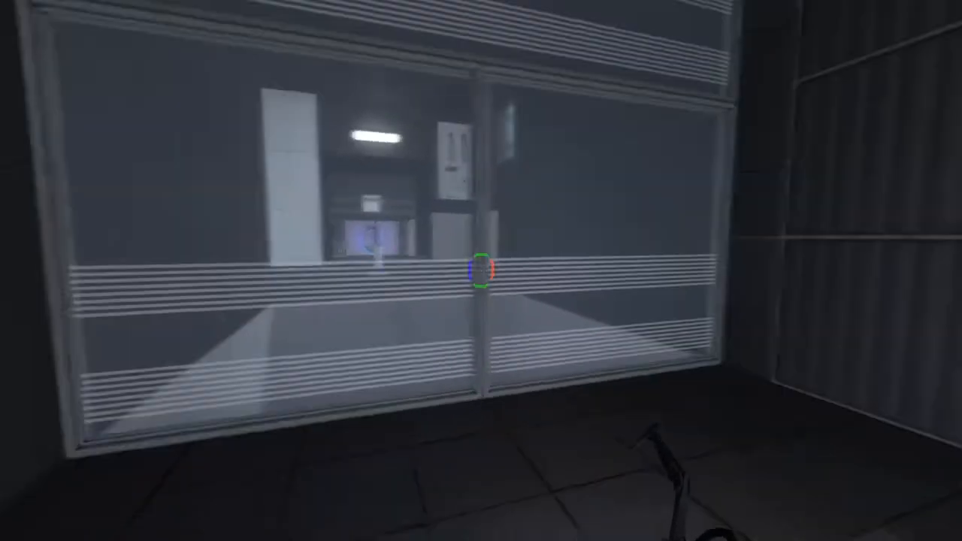
Fire a portal on the way to chamber 11's green time portal.
click(481, 270)
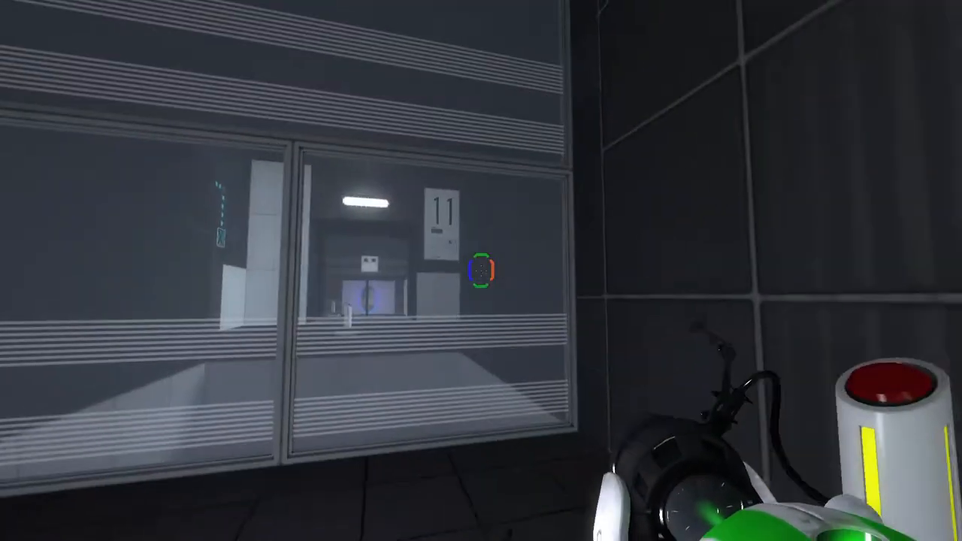
mouse_move(481, 271)
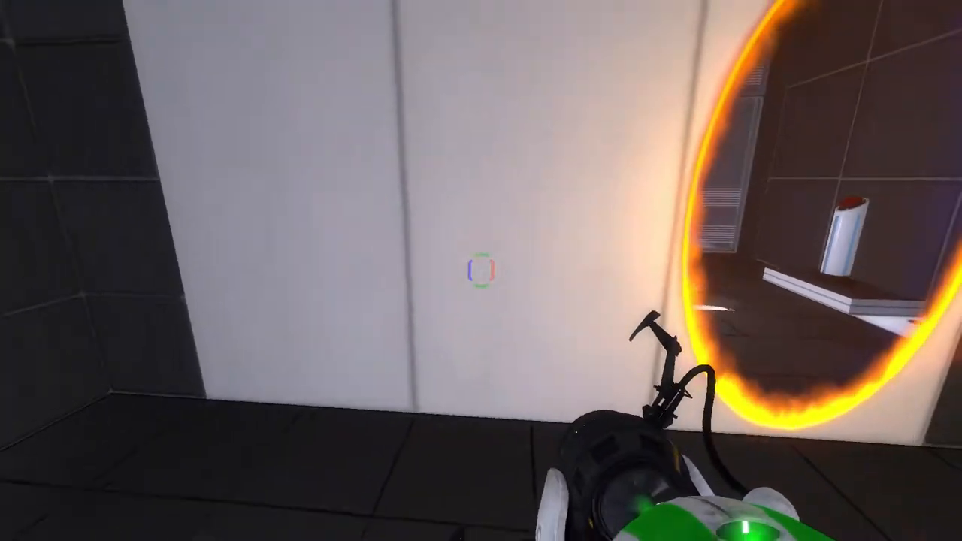
mouse_move(481, 270)
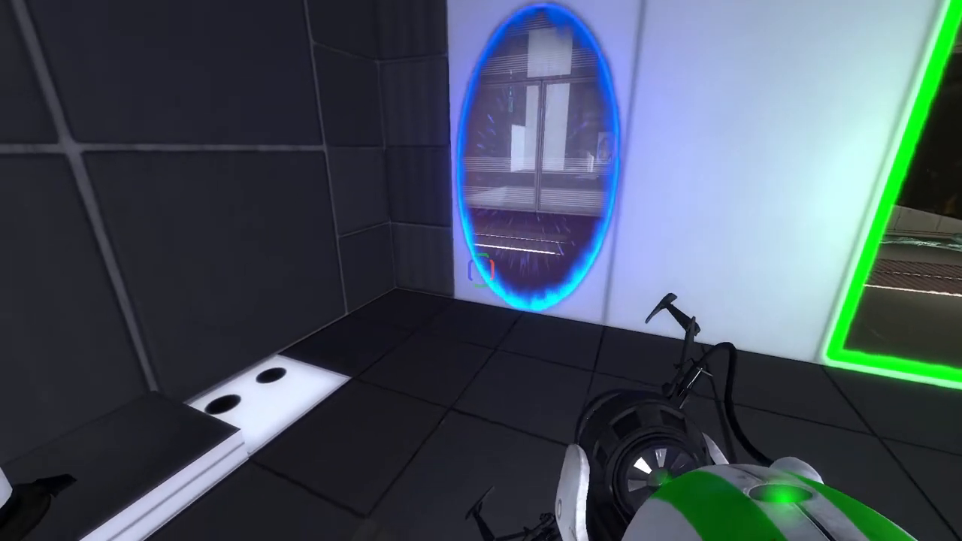
mouse_move(480, 271)
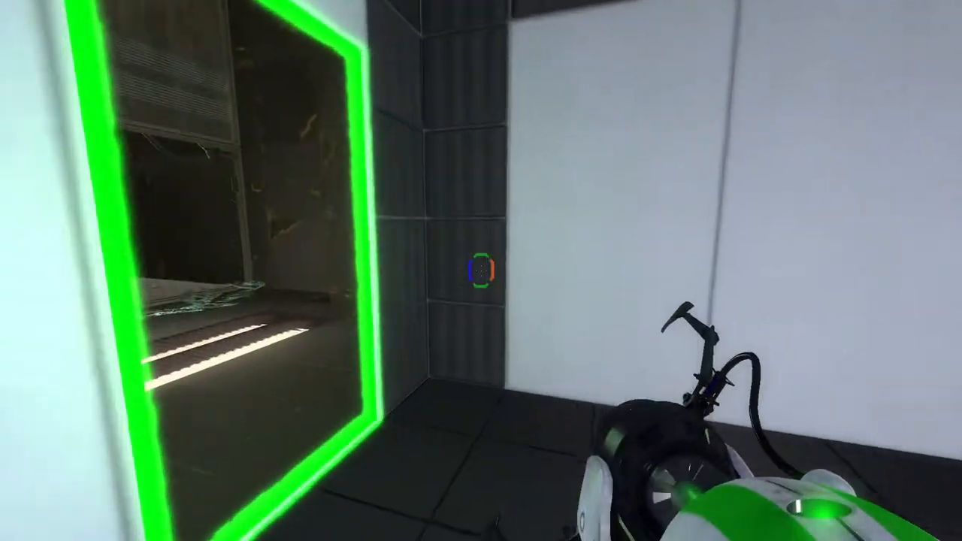
mouse_move(481, 270)
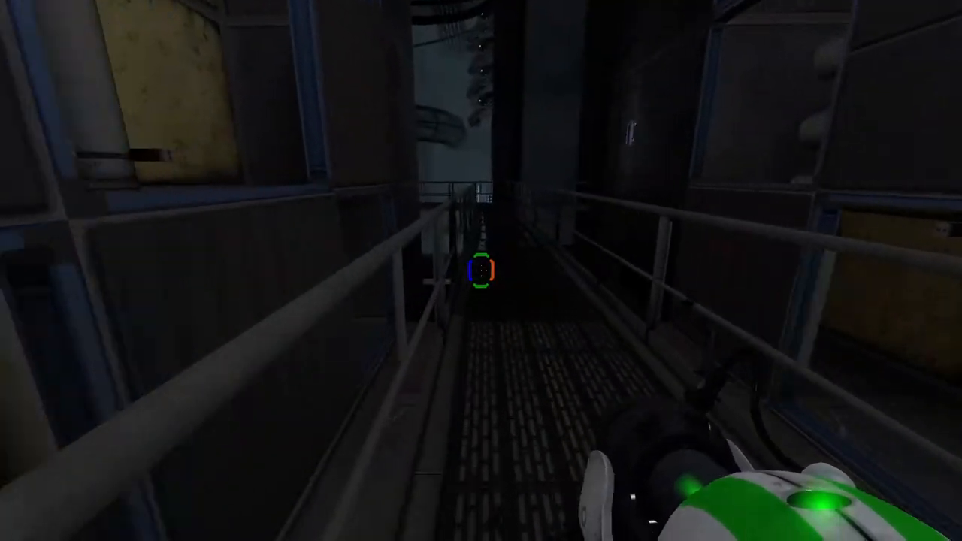
mouse_move(481, 271)
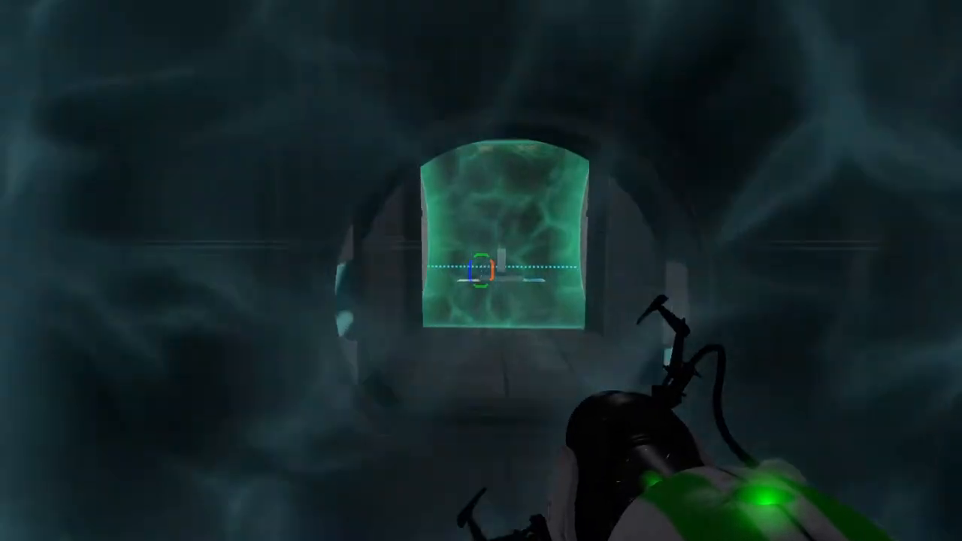
mouse_move(480, 271)
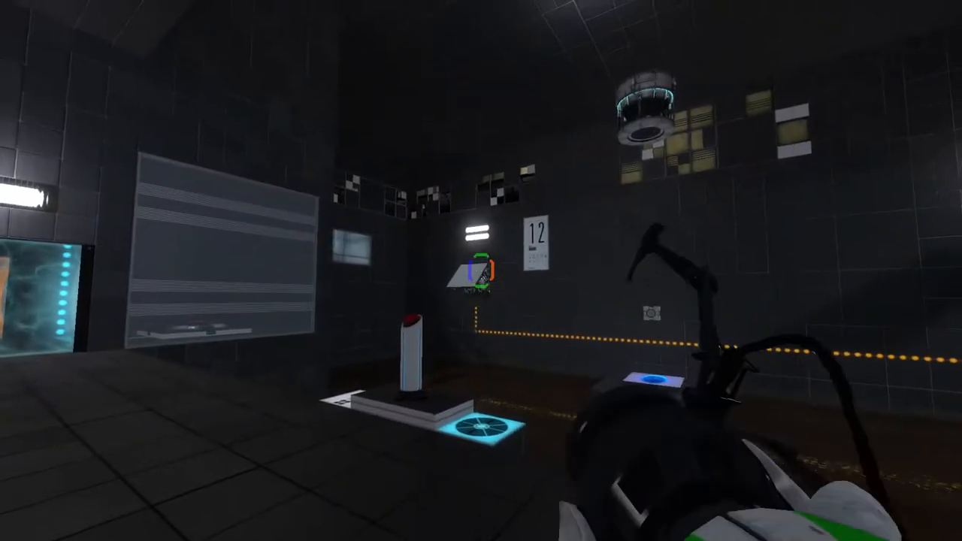
mouse_move(481, 271)
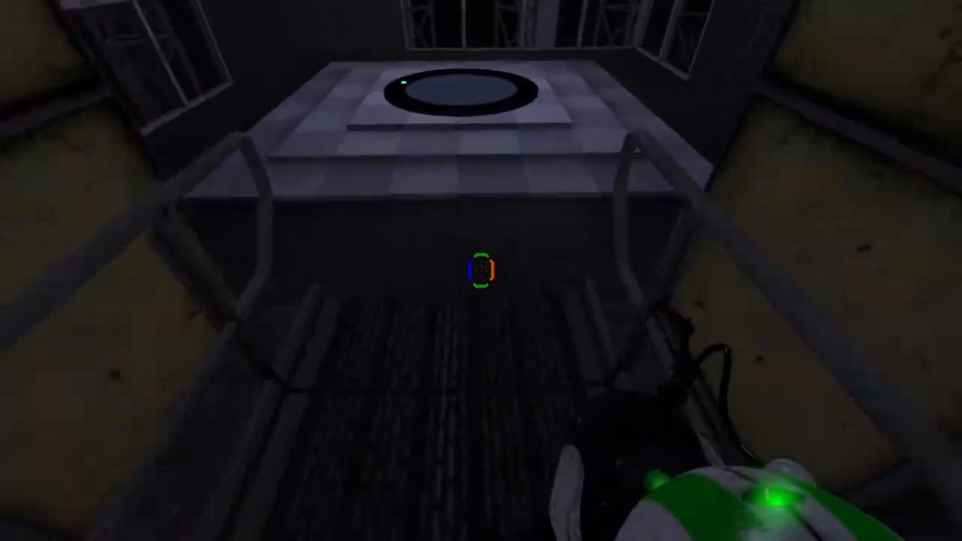
mouse_move(481, 271)
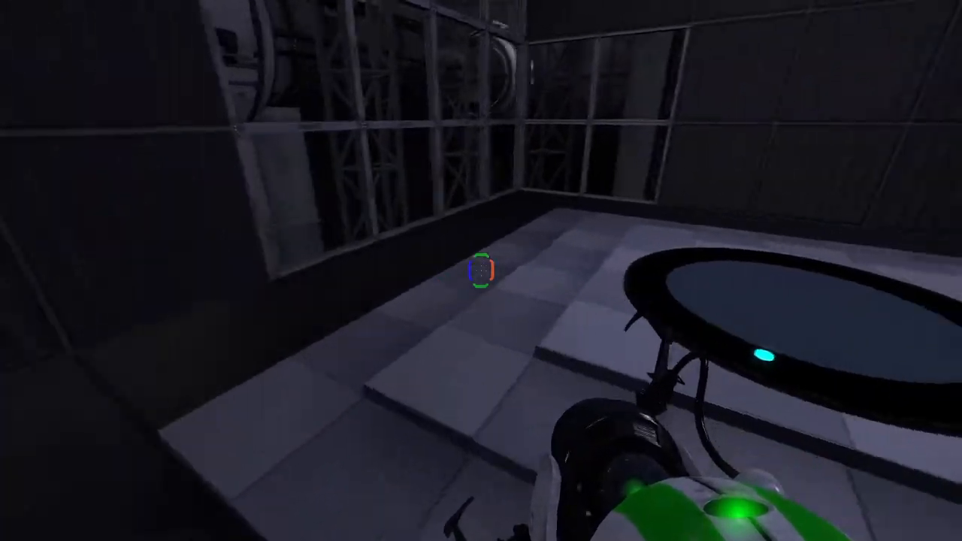